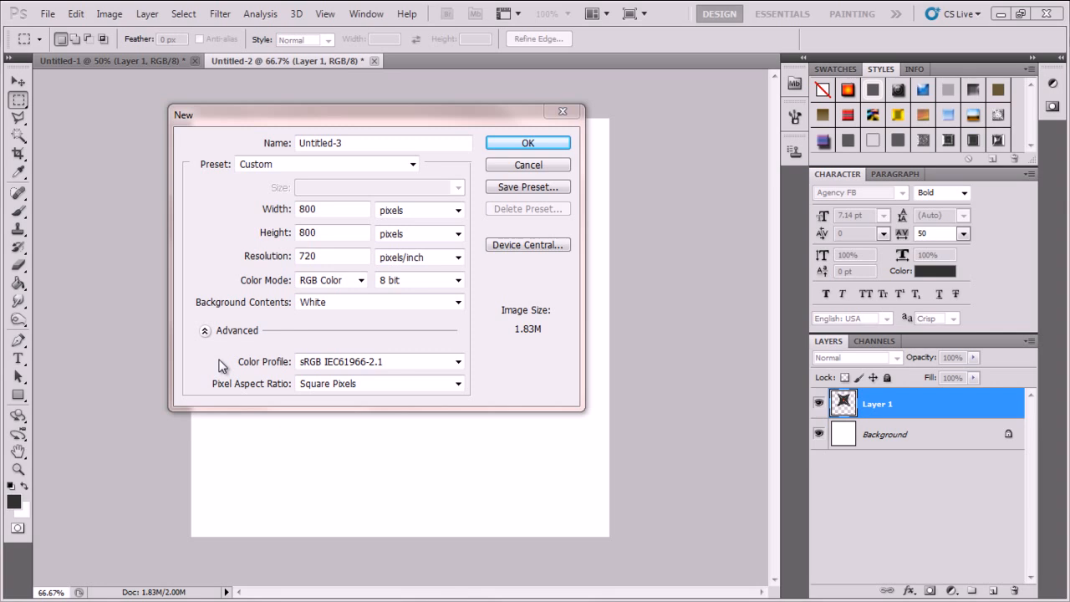
mouse_move(266, 307)
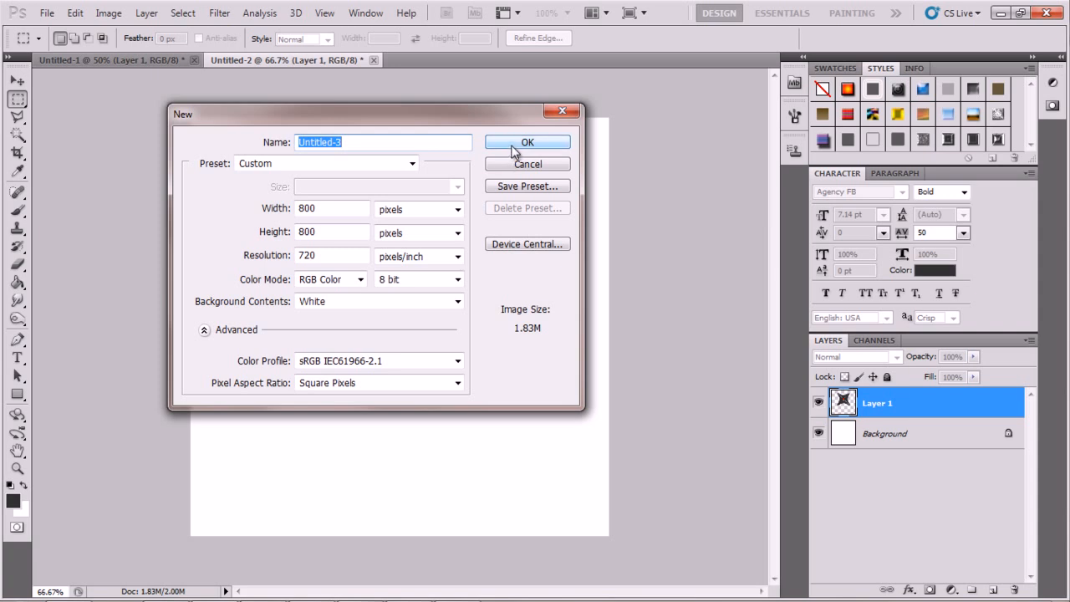
- Confirm the 800 × 800 px, 720 ppi white-background document as Untitled-3
click(527, 141)
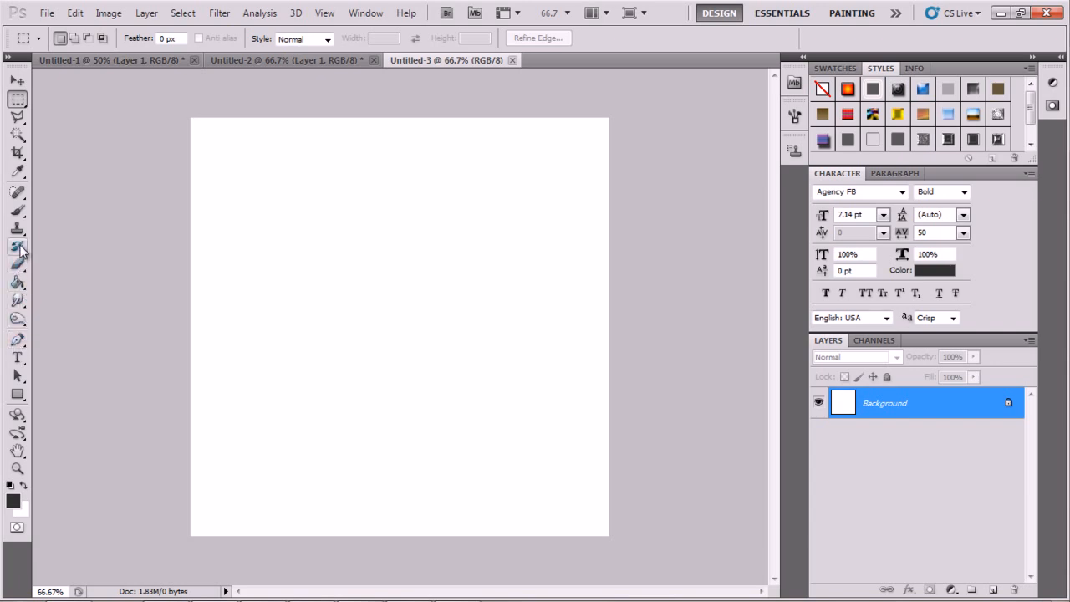
- Type a bold Agency FB X near the canvas centre and enlarge it
click(17, 358)
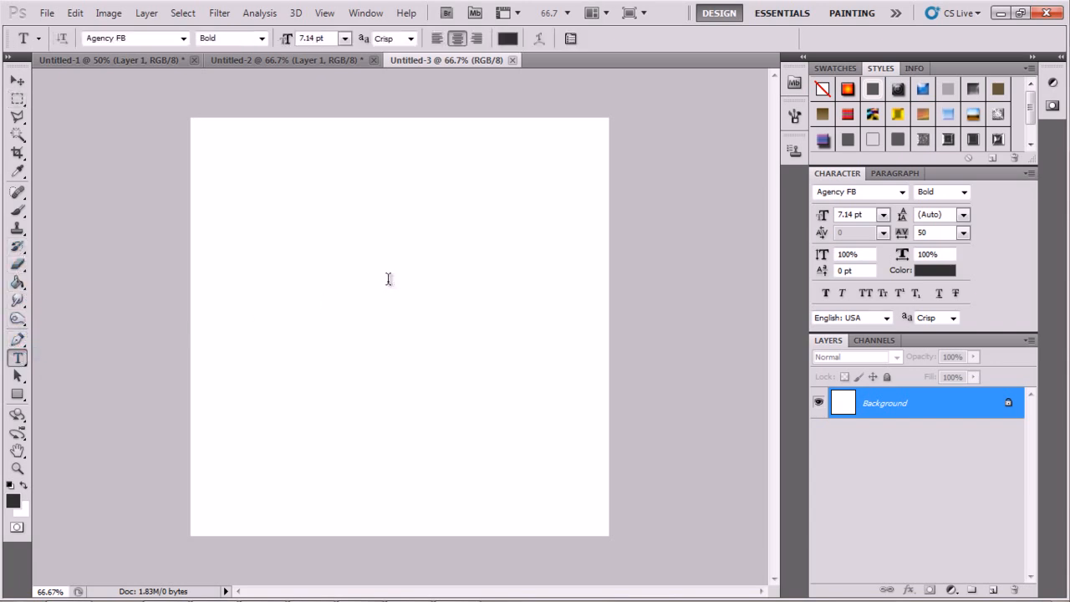
click(387, 268)
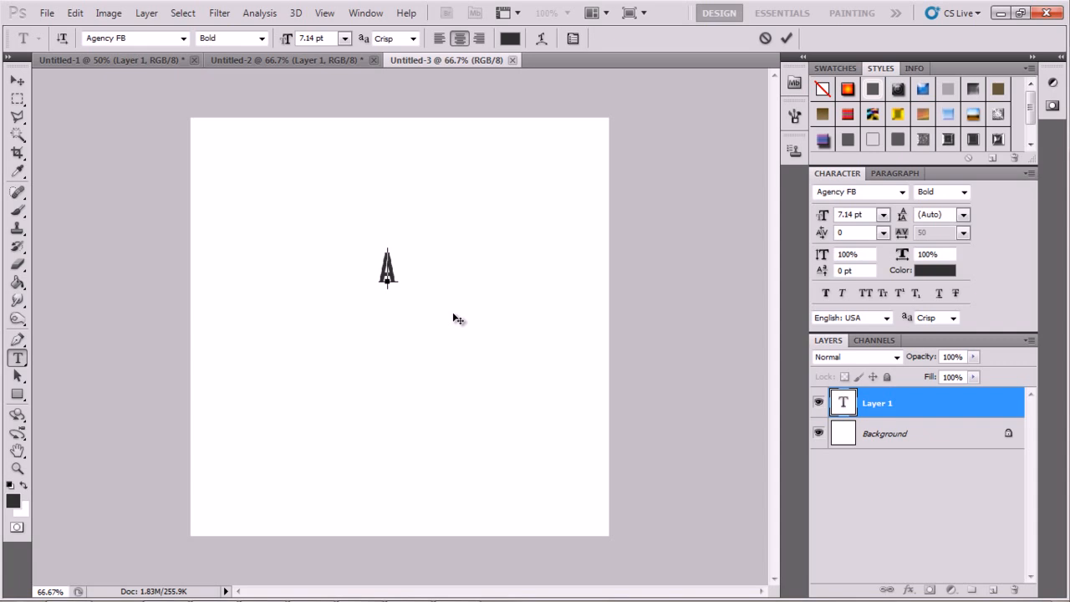
click(16, 81)
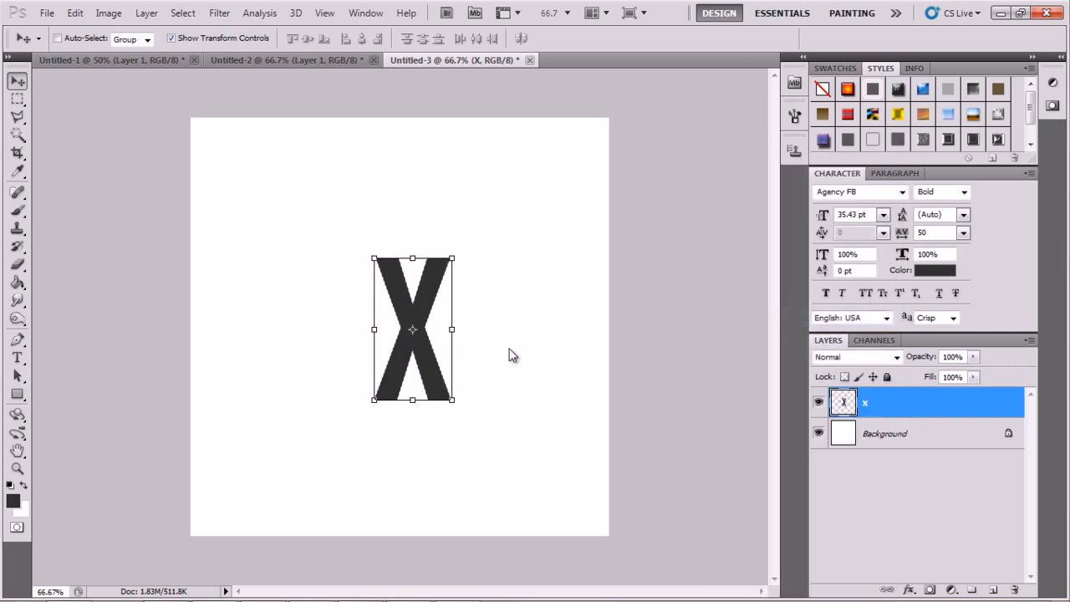
click(17, 395)
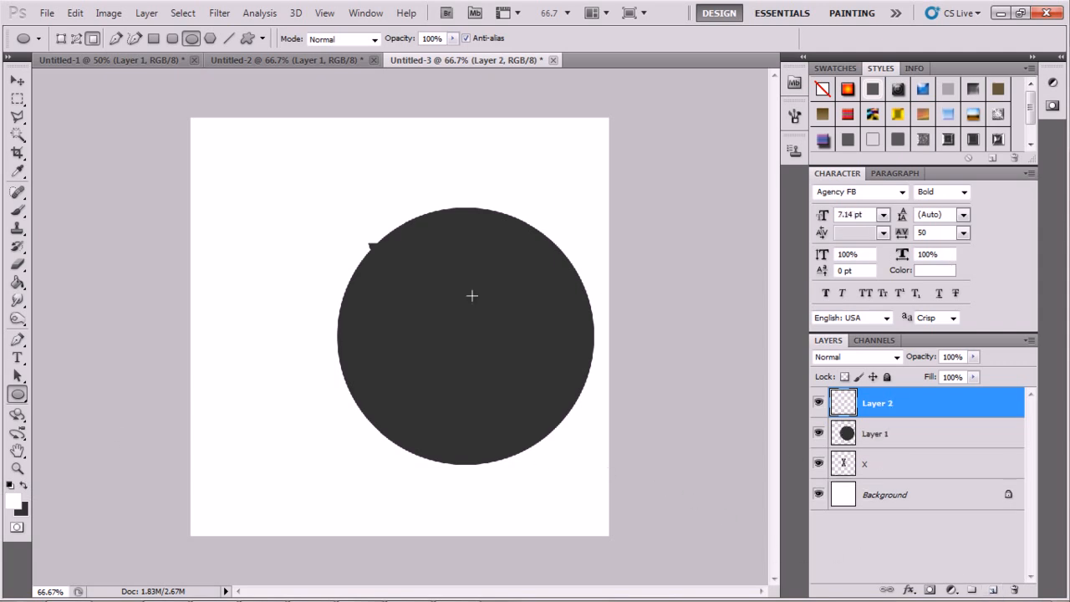
mouse_move(385, 281)
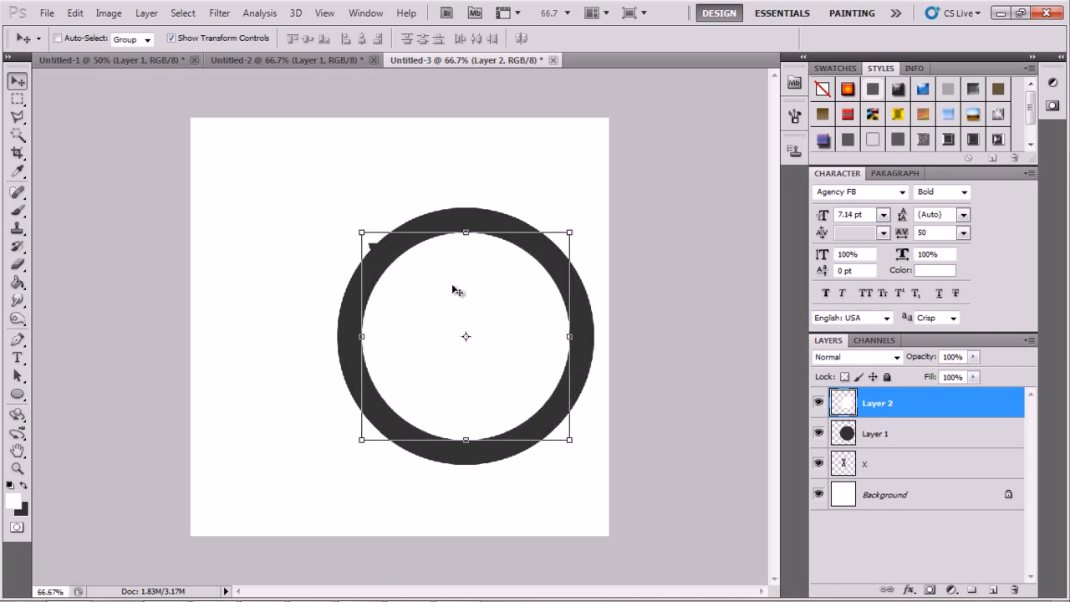
mouse_move(472, 293)
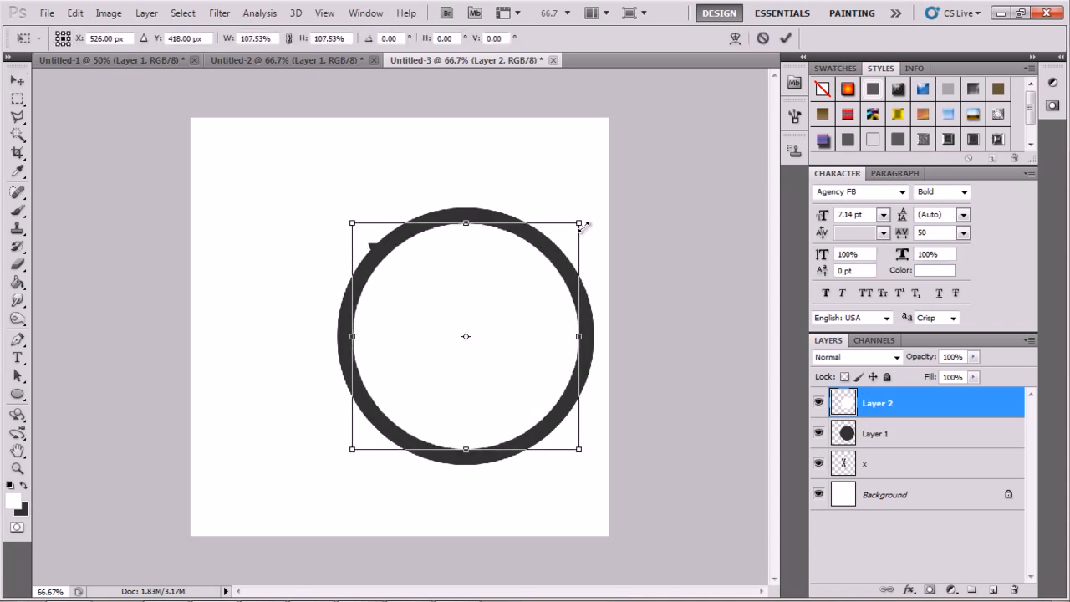
- Enlarge the white inner circle and load it as a selection on the dark circle layer
drag(579, 224, 590, 219)
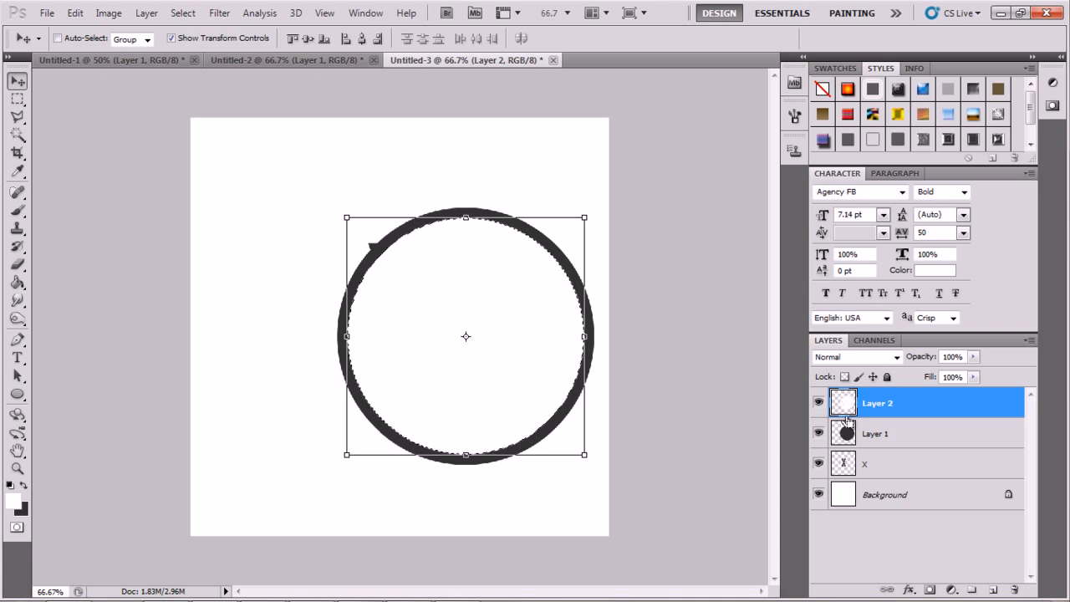
click(876, 433)
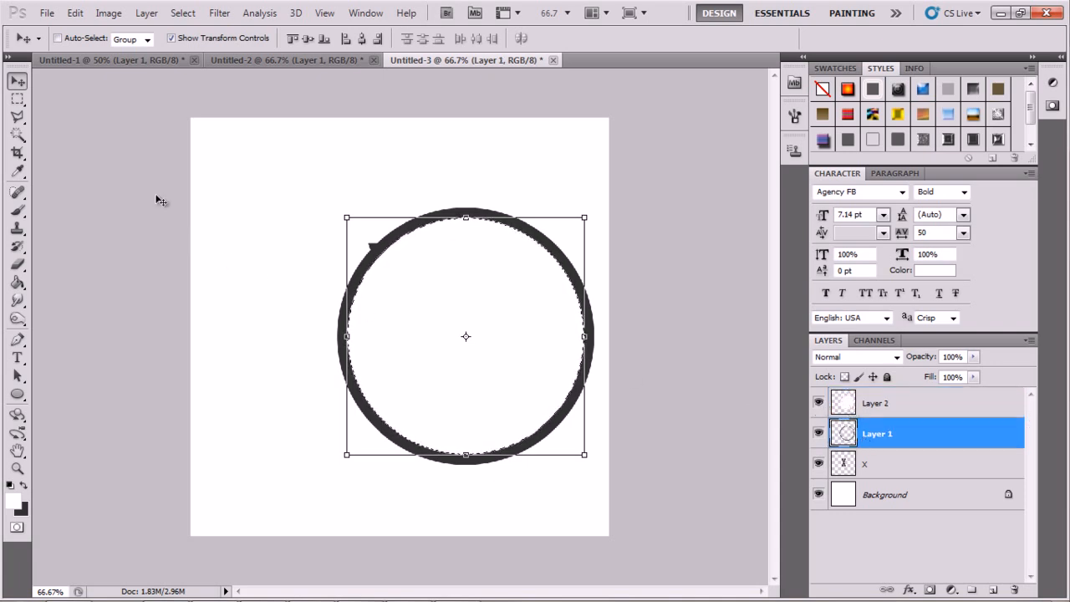
click(17, 81)
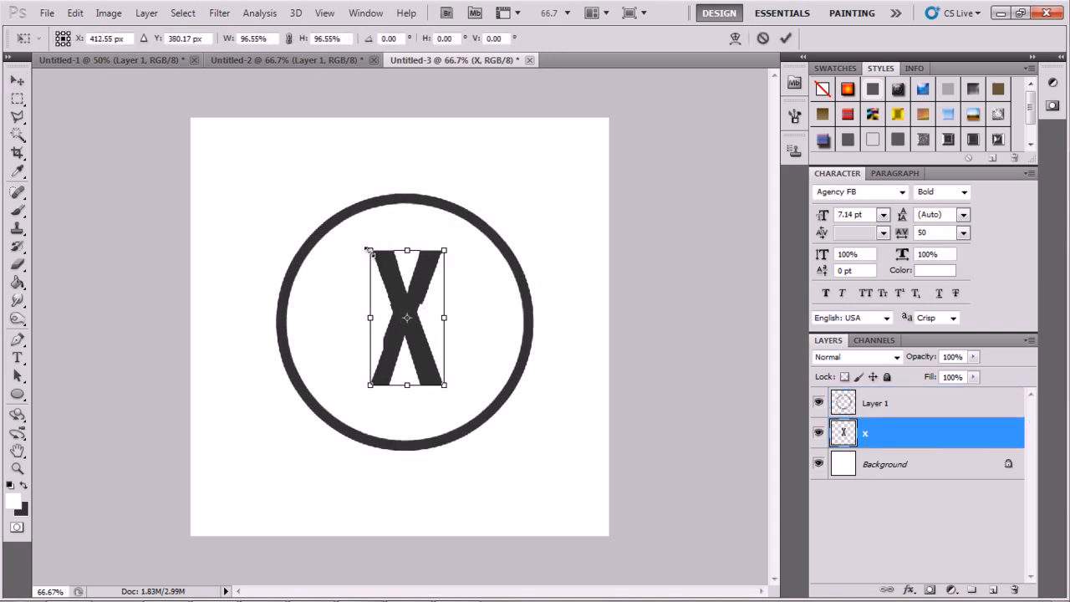
- Shrink the X to fit inside the ring and flip its copy via Edit > Transform
drag(407, 318, 404, 257)
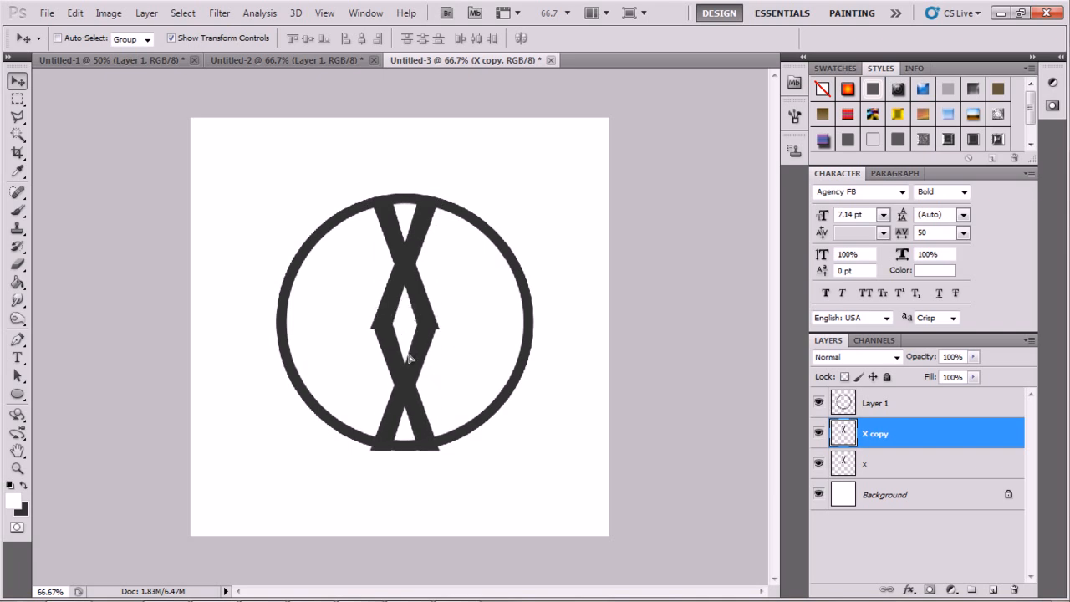
click(410, 360)
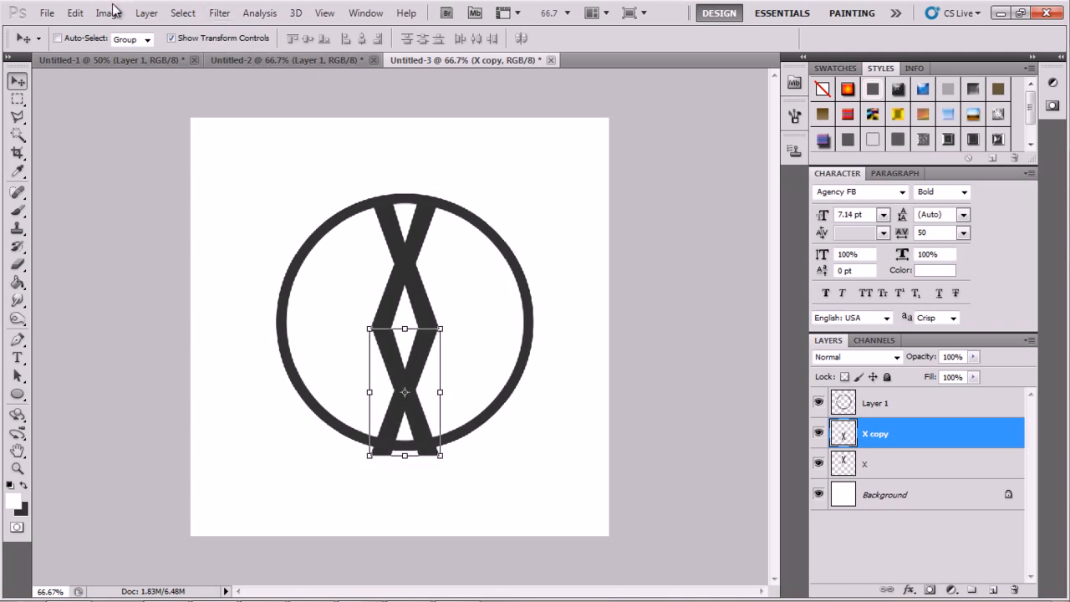
click(74, 13)
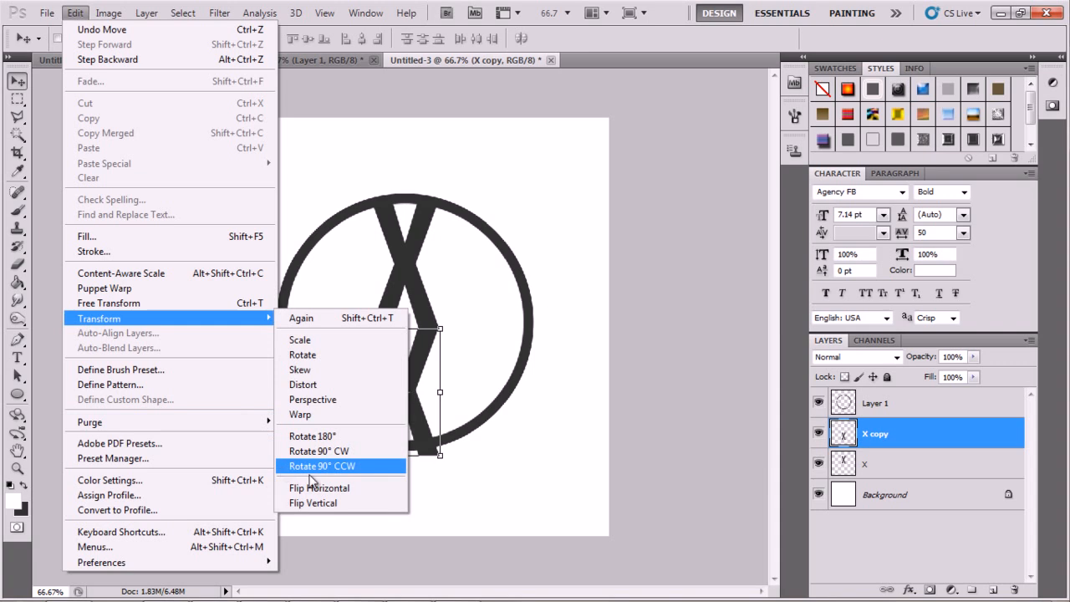
click(321, 466)
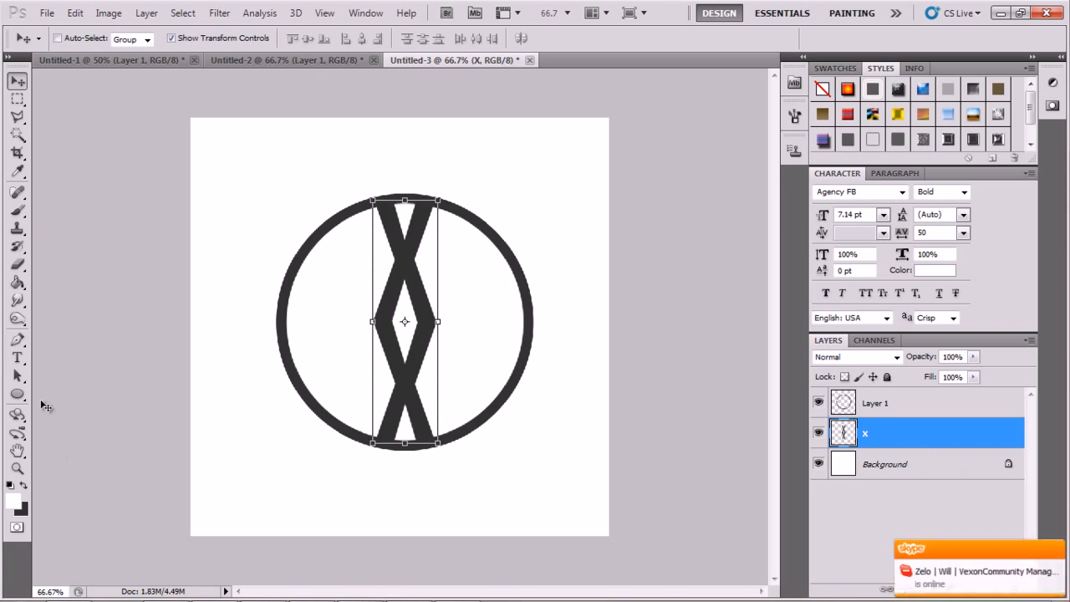
- Trace the central diamond with the Pen tool, fill it red, and shrink it
click(17, 339)
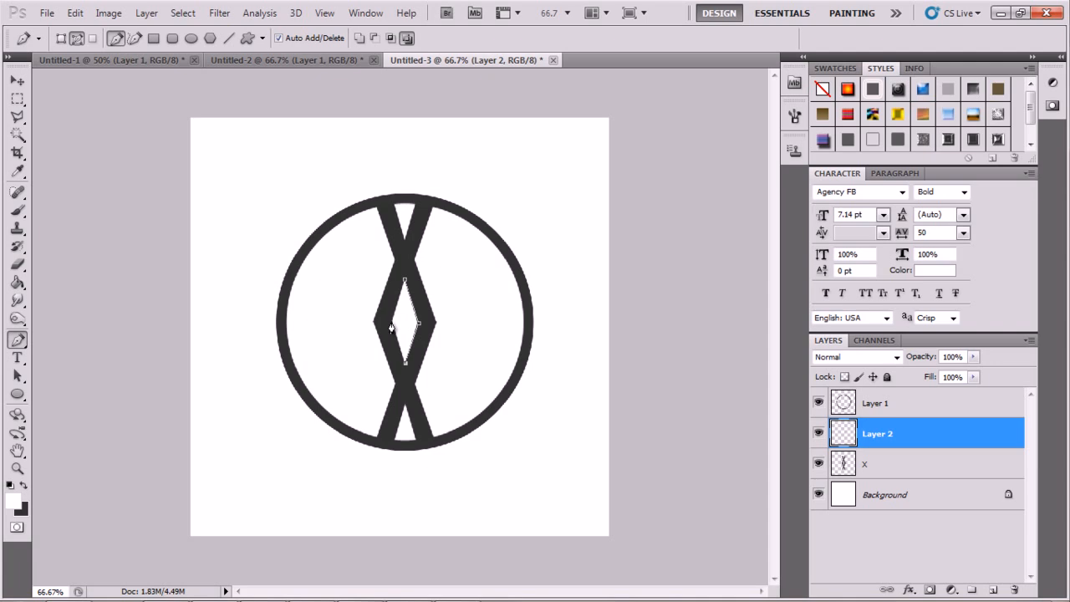
right_click(390, 329)
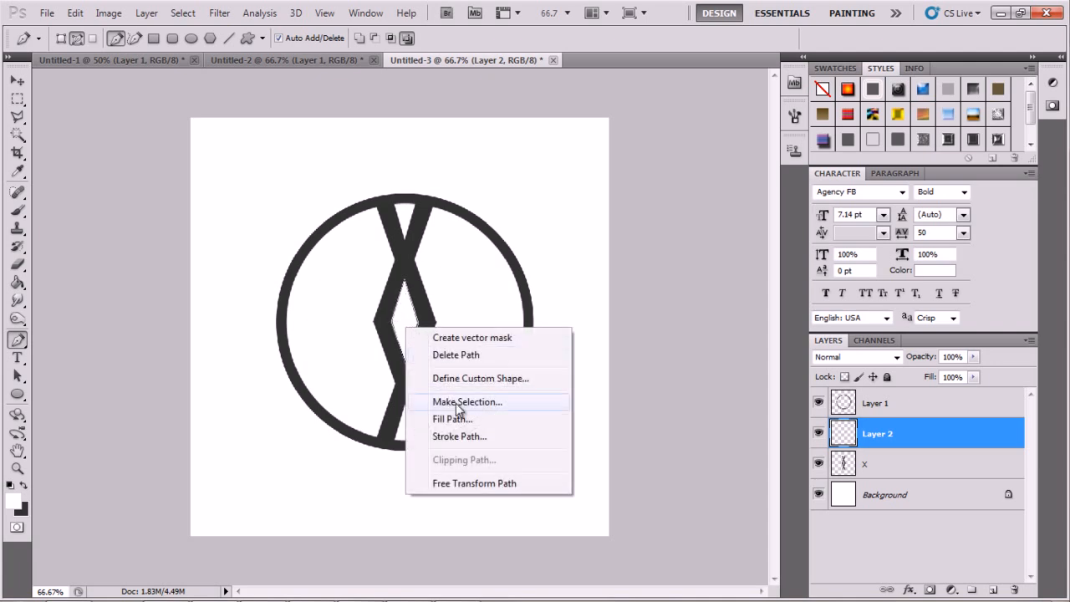
click(452, 418)
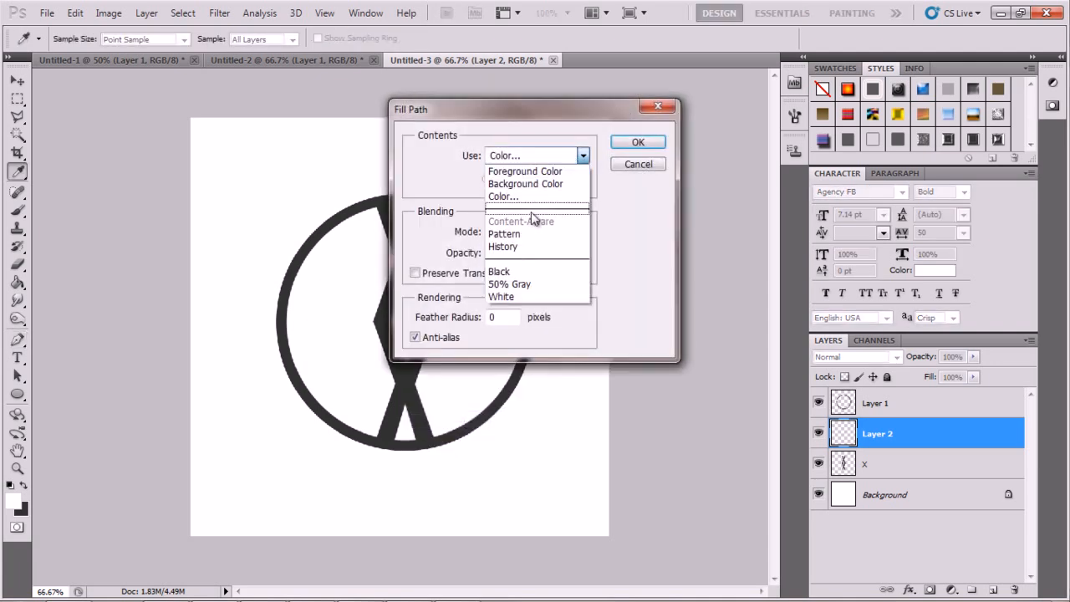
click(503, 196)
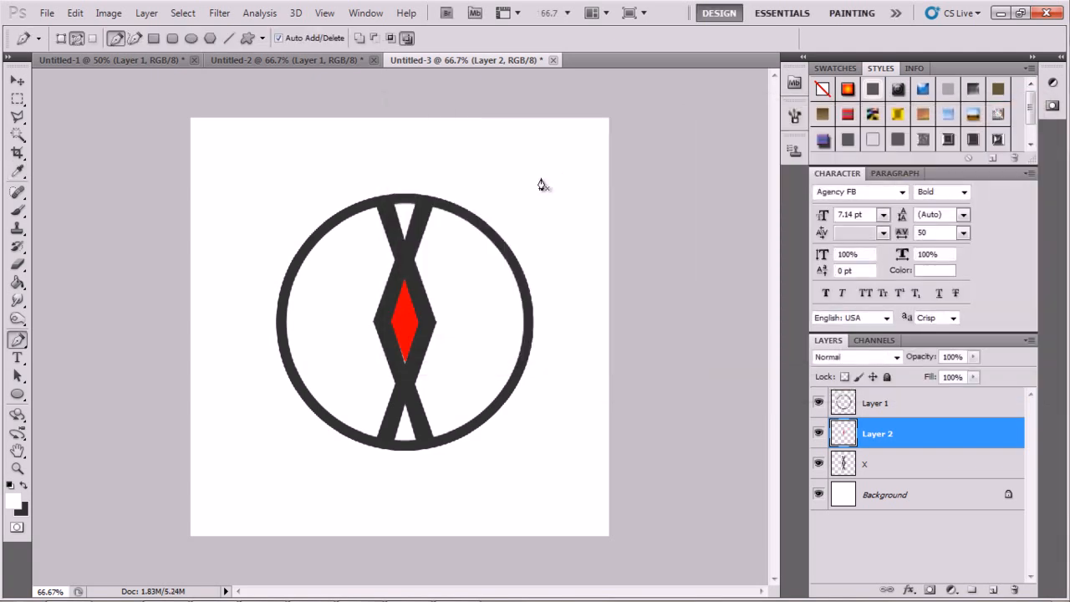
click(18, 81)
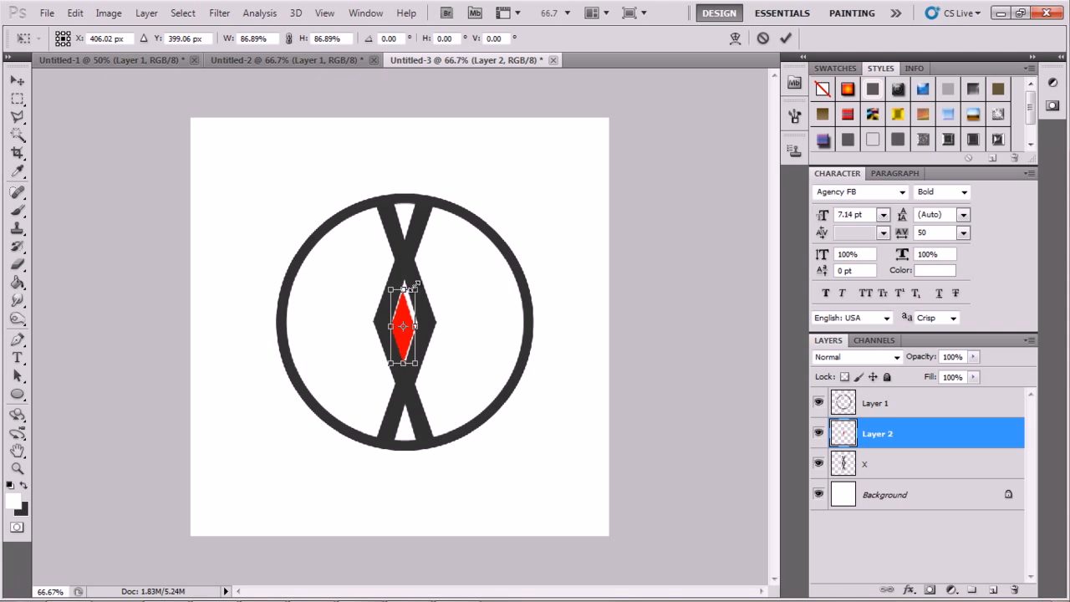
click(17, 81)
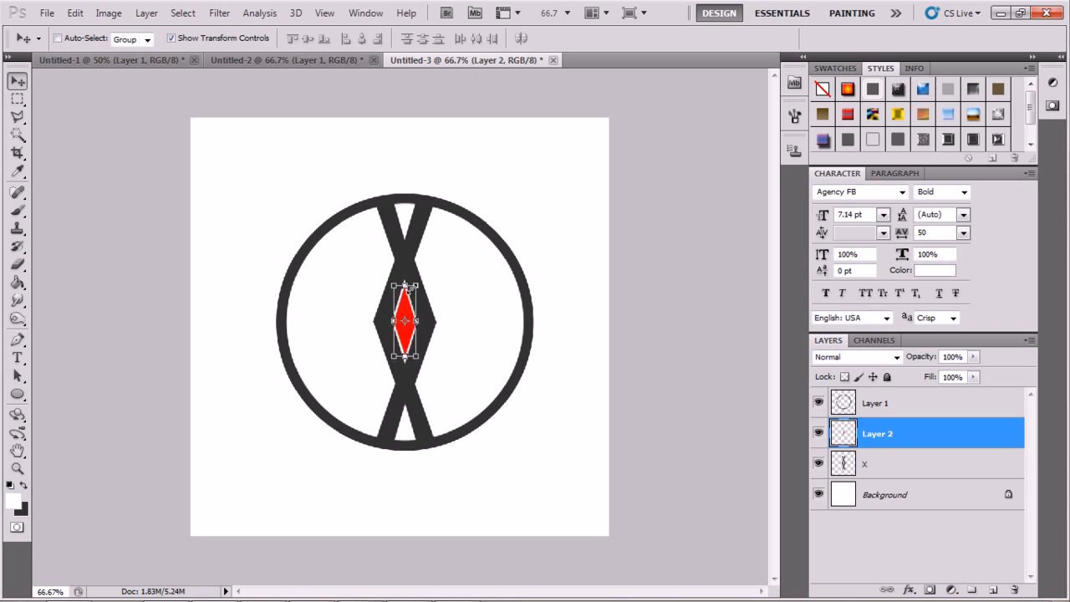
mouse_move(512, 293)
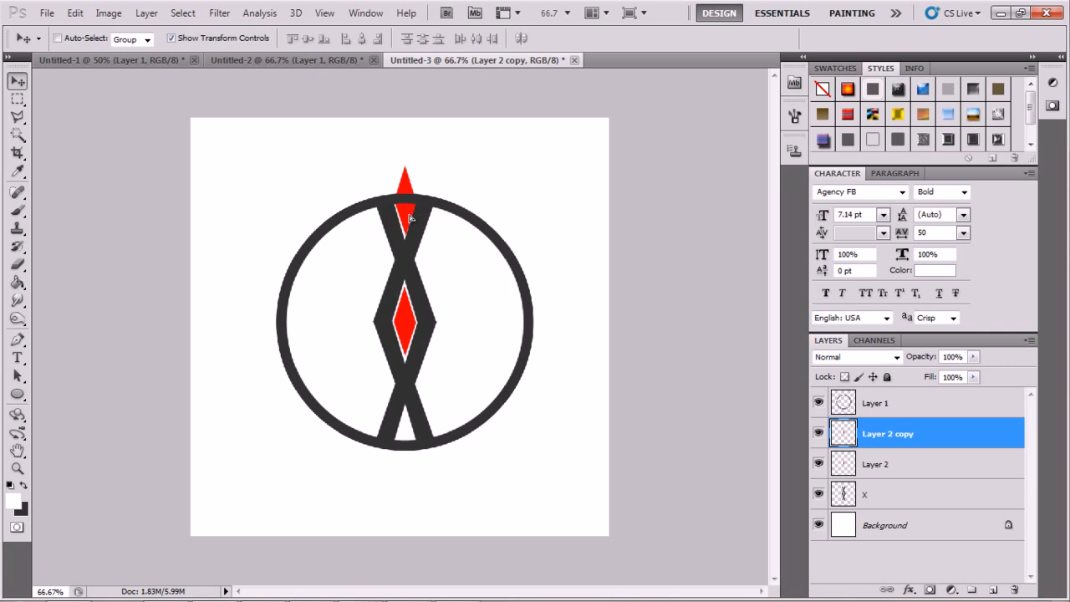
- Place resized red diamond copies at the top and flipped at the bottom
click(404, 200)
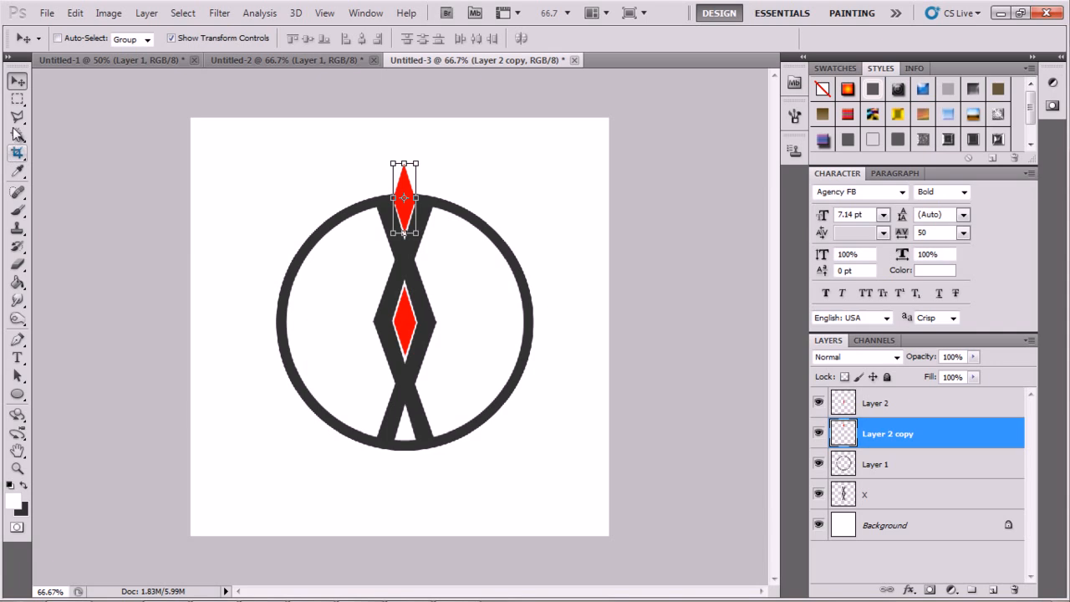
click(17, 117)
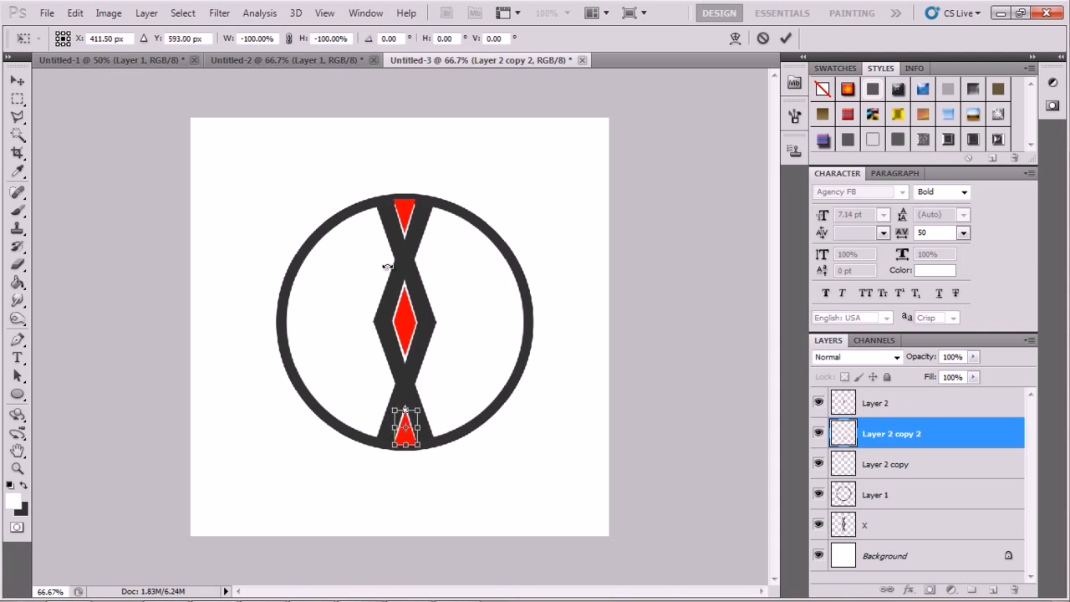
click(17, 82)
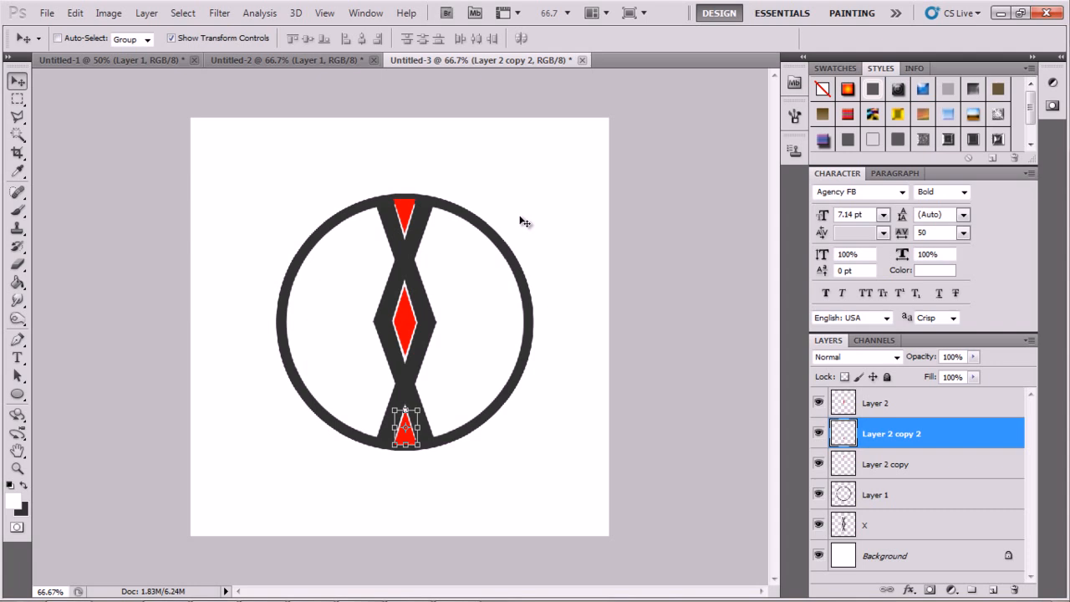
mouse_move(918, 412)
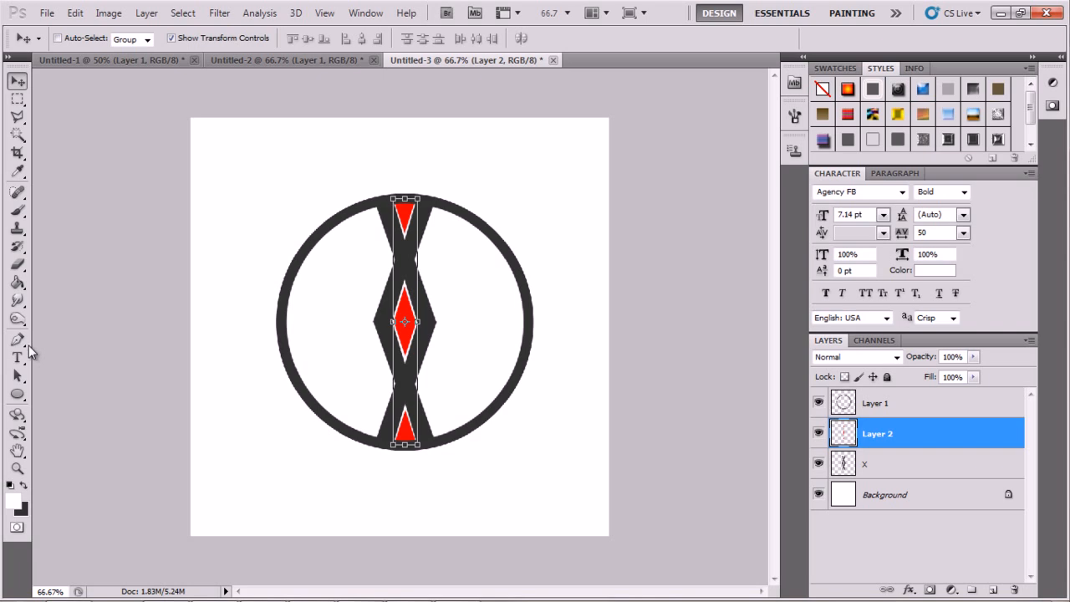
mouse_move(430, 282)
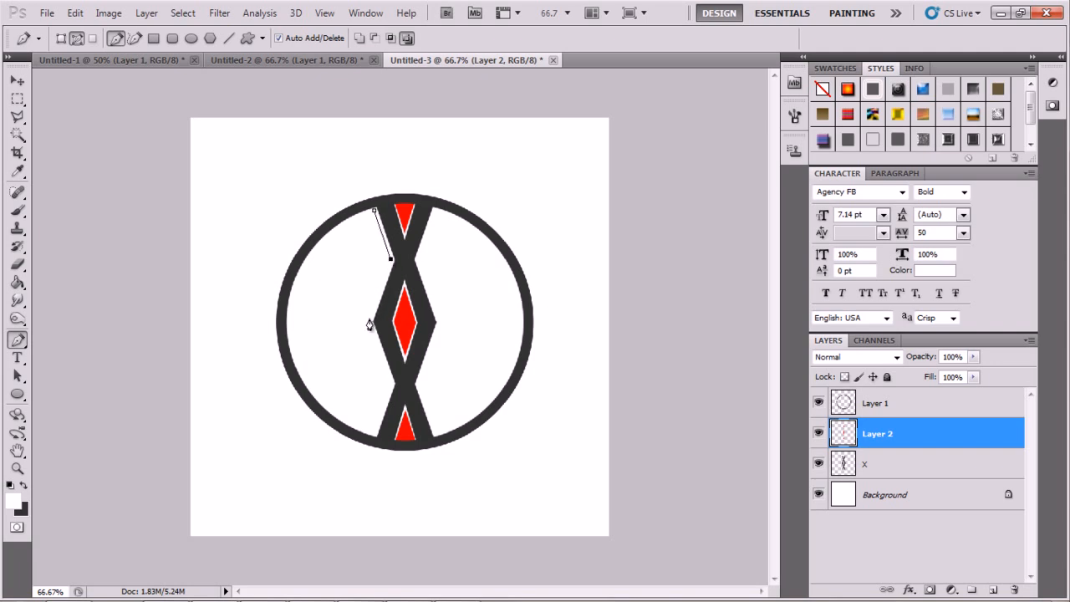
- Trace the ring's left half with the Pen tool and fill it dark grey #222222
click(368, 322)
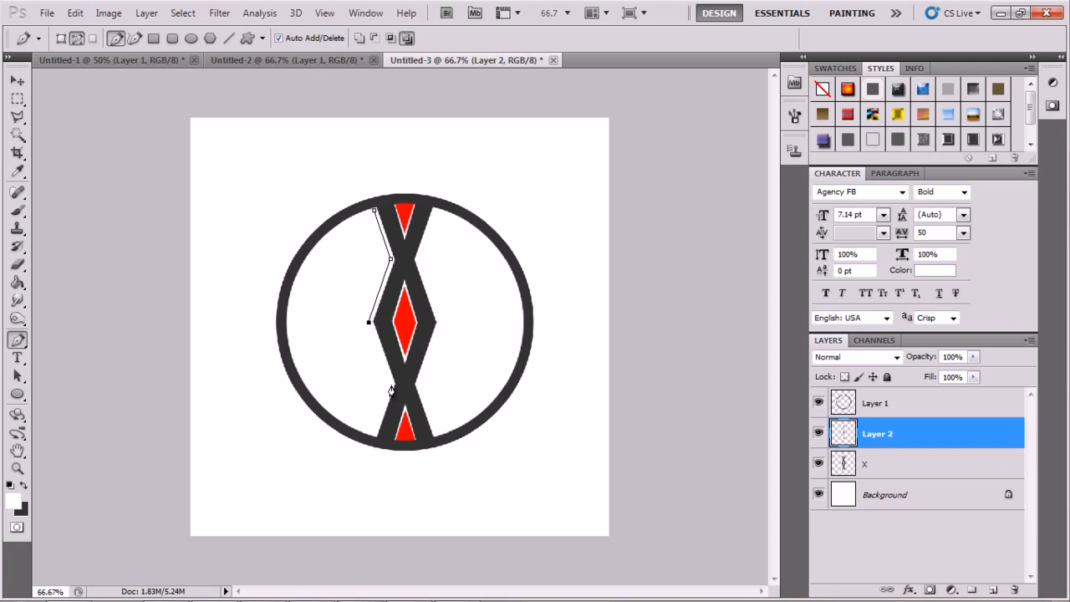
click(390, 383)
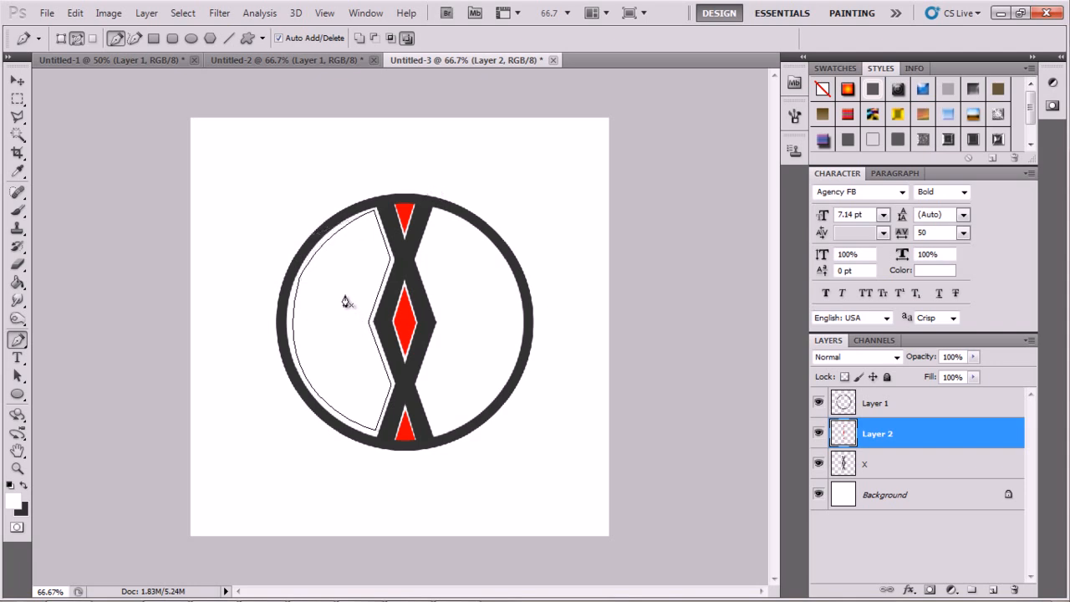
right_click(345, 301)
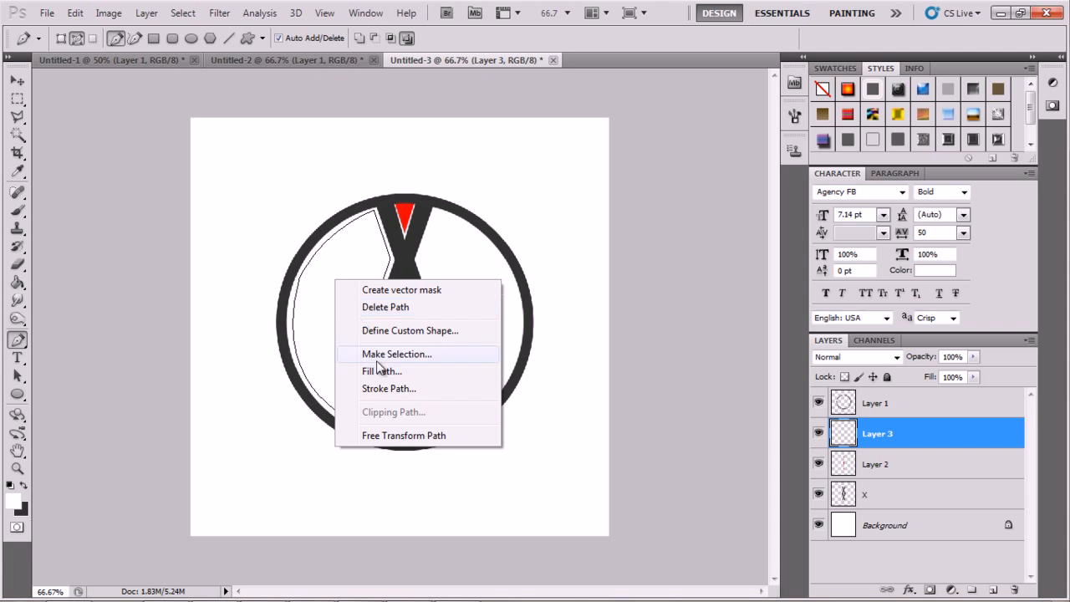
click(382, 370)
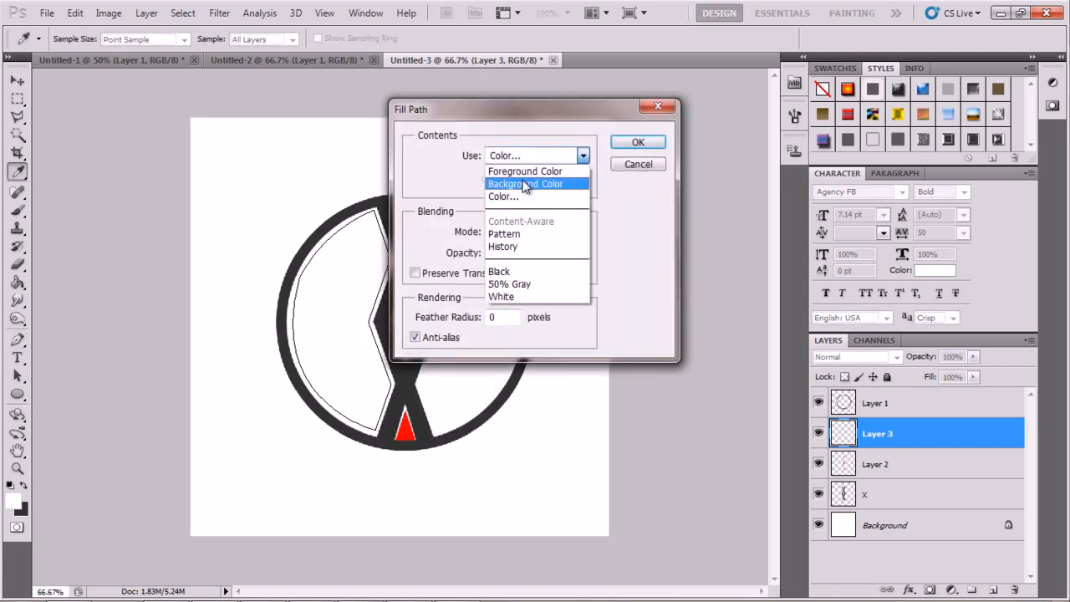
click(502, 195)
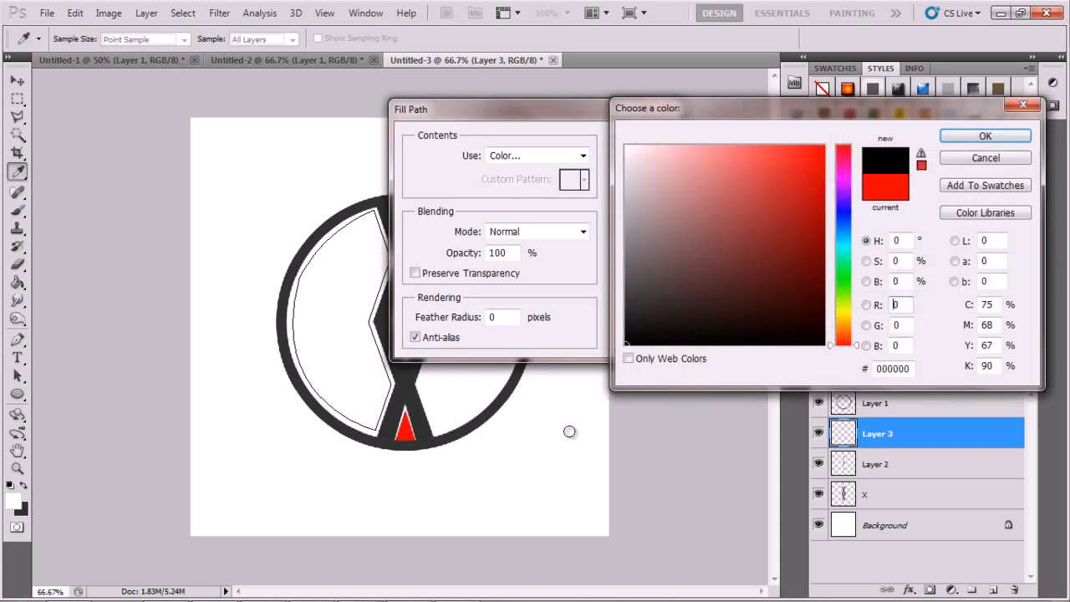
click(623, 313)
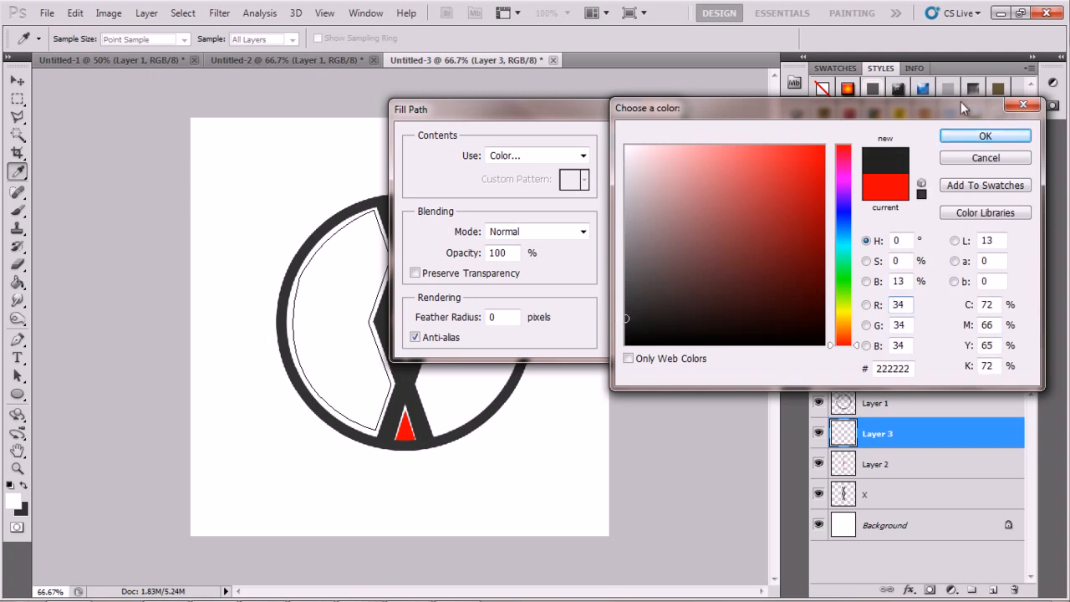
click(985, 135)
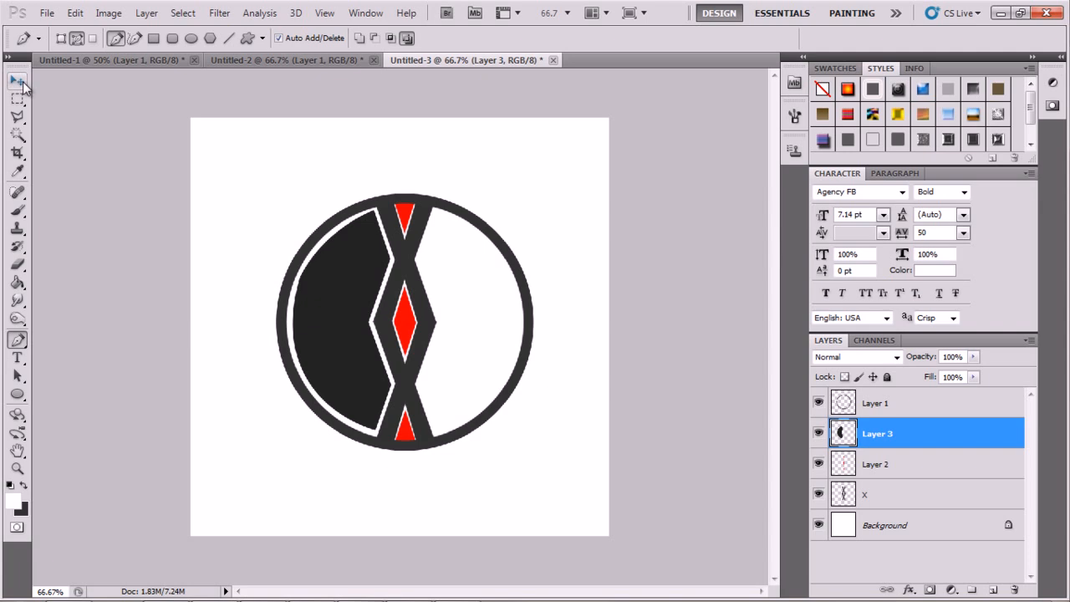
click(19, 81)
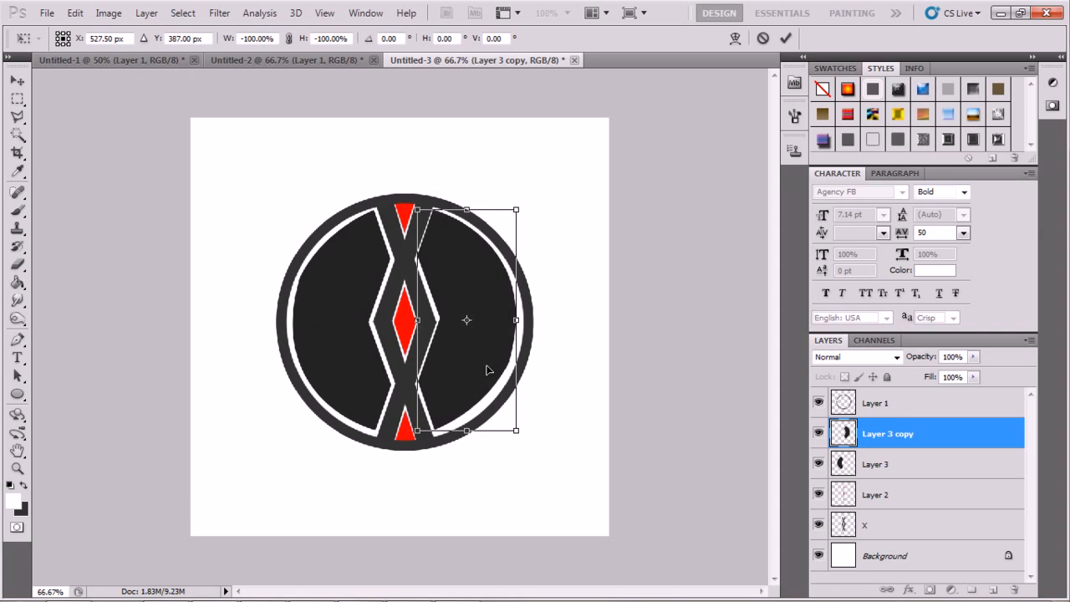
- Move the mirrored copy into the right half and merge it down
drag(467, 321, 469, 322)
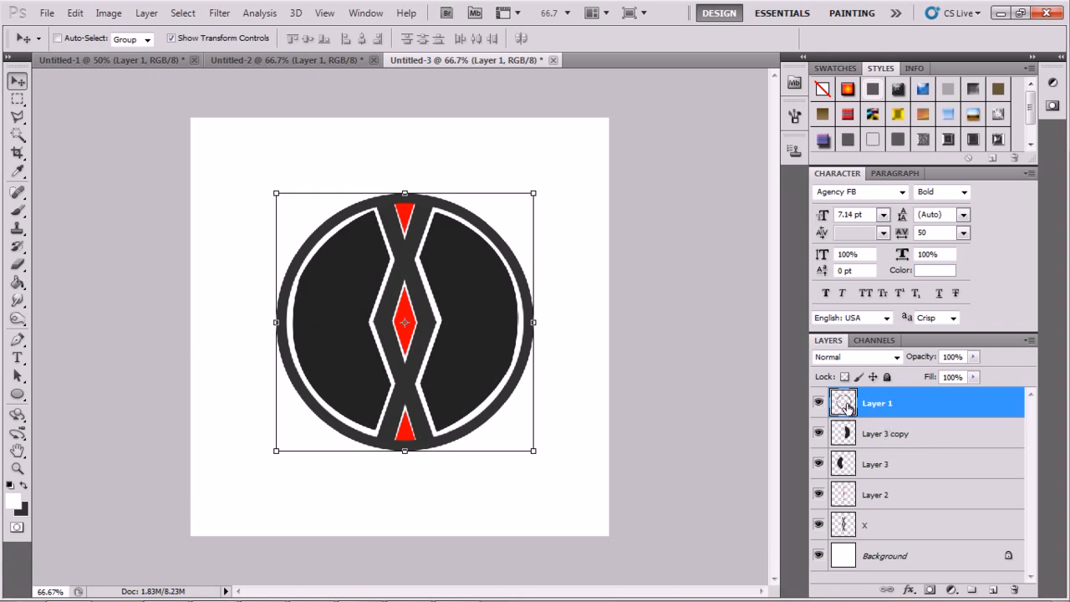
click(885, 433)
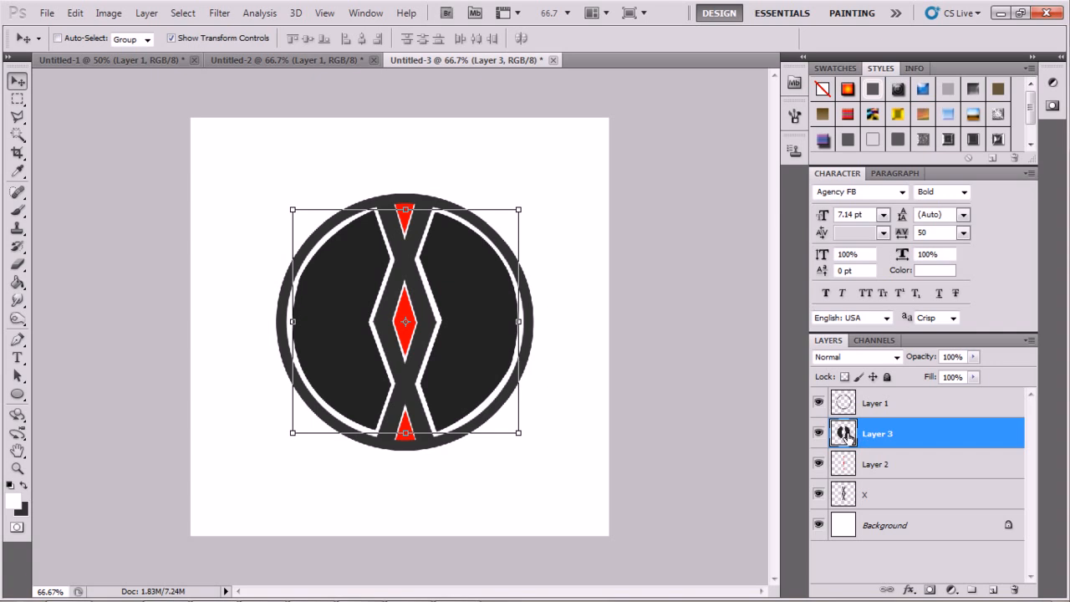
- Give Layer 1's ring a Drop Shadow and Inner Shadow in Layer Style
double_click(843, 433)
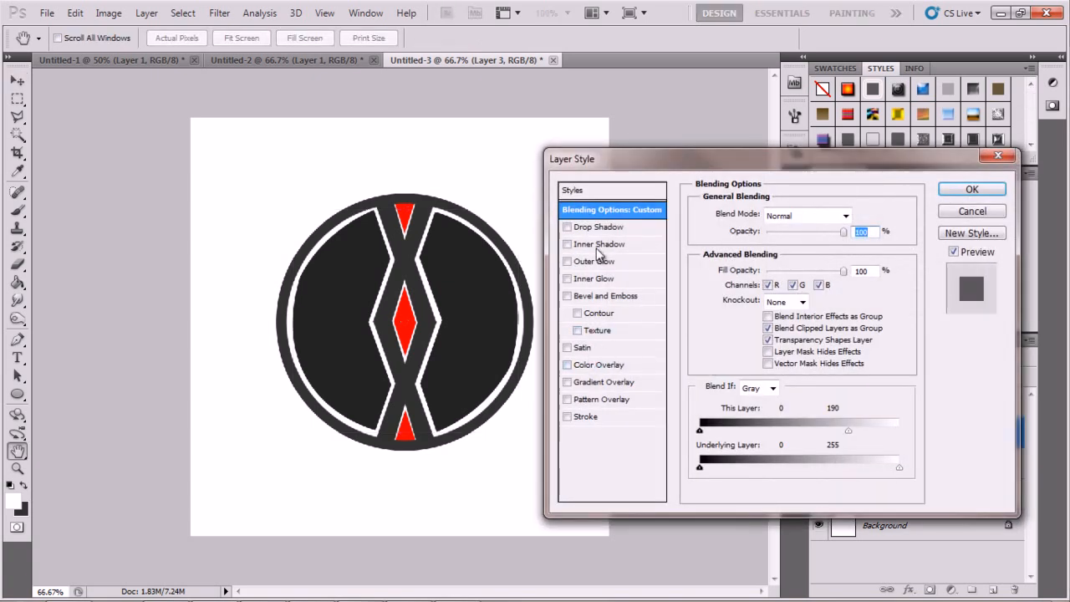
click(599, 243)
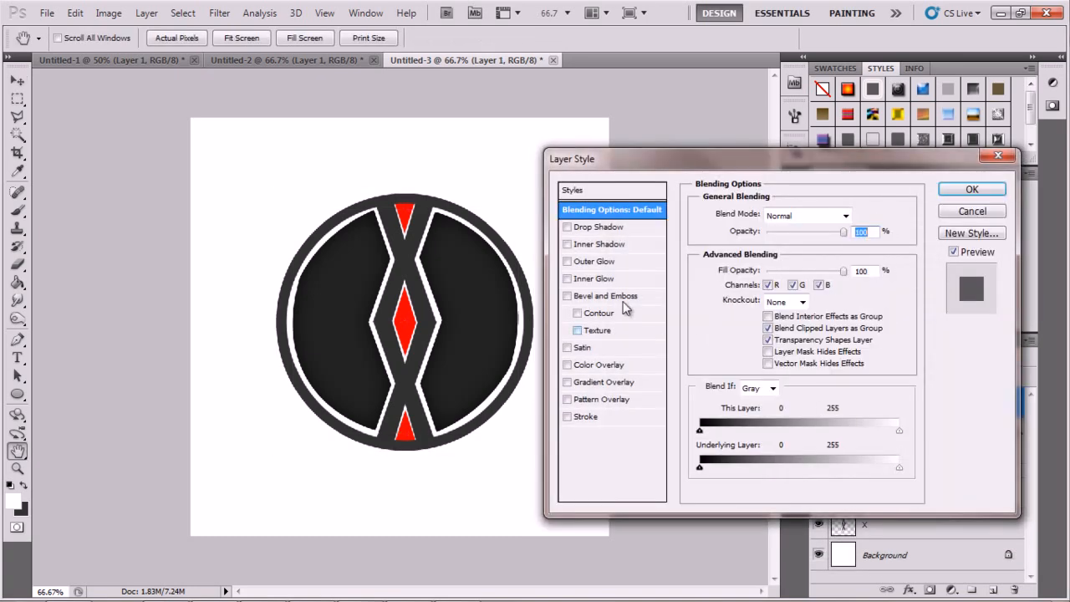
click(568, 244)
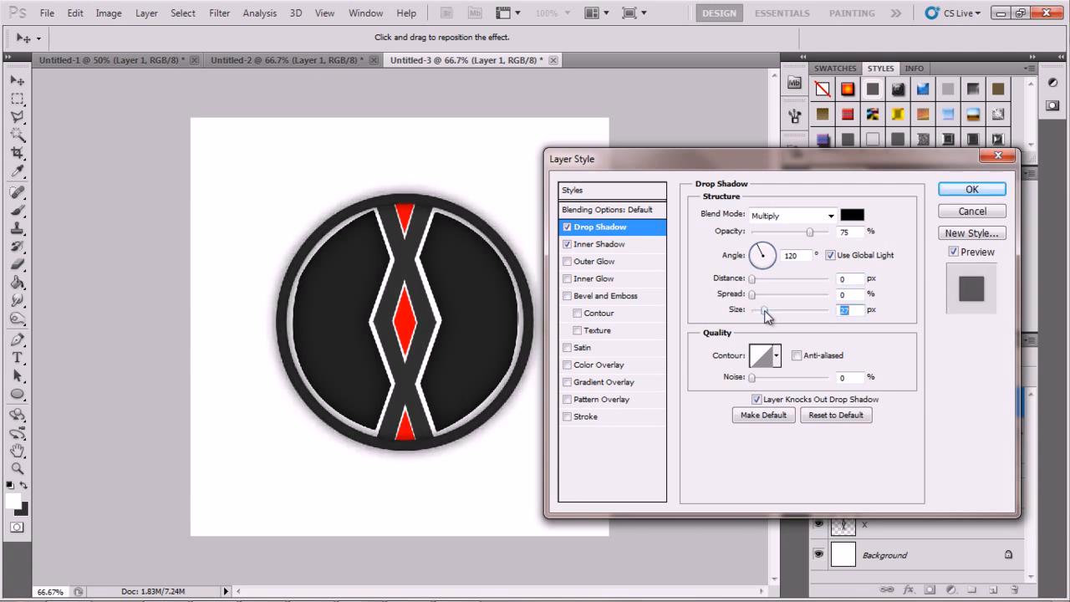
mouse_move(766, 311)
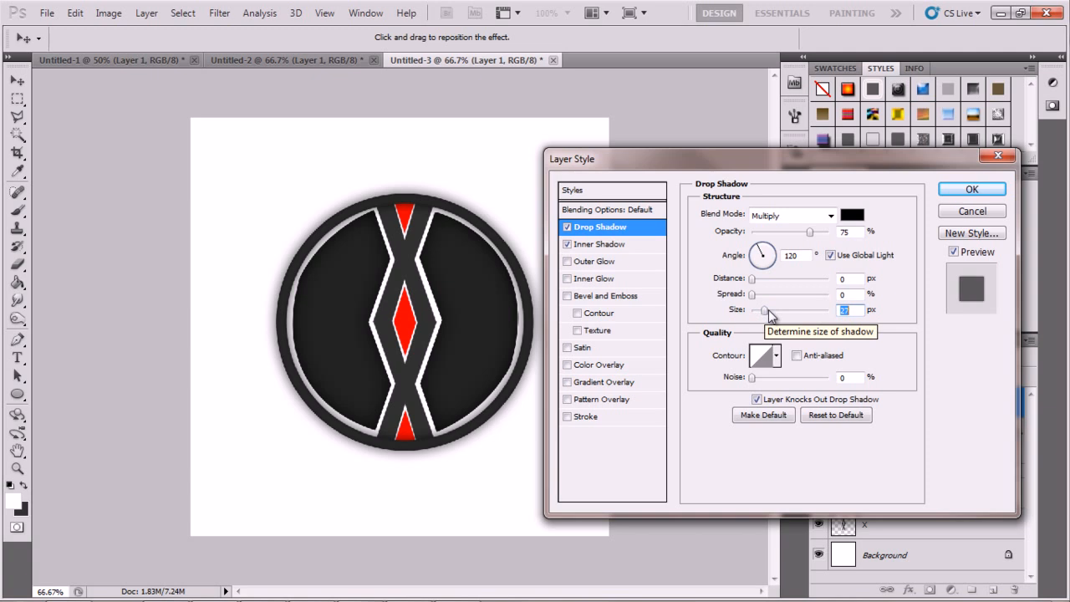
mouse_move(755, 305)
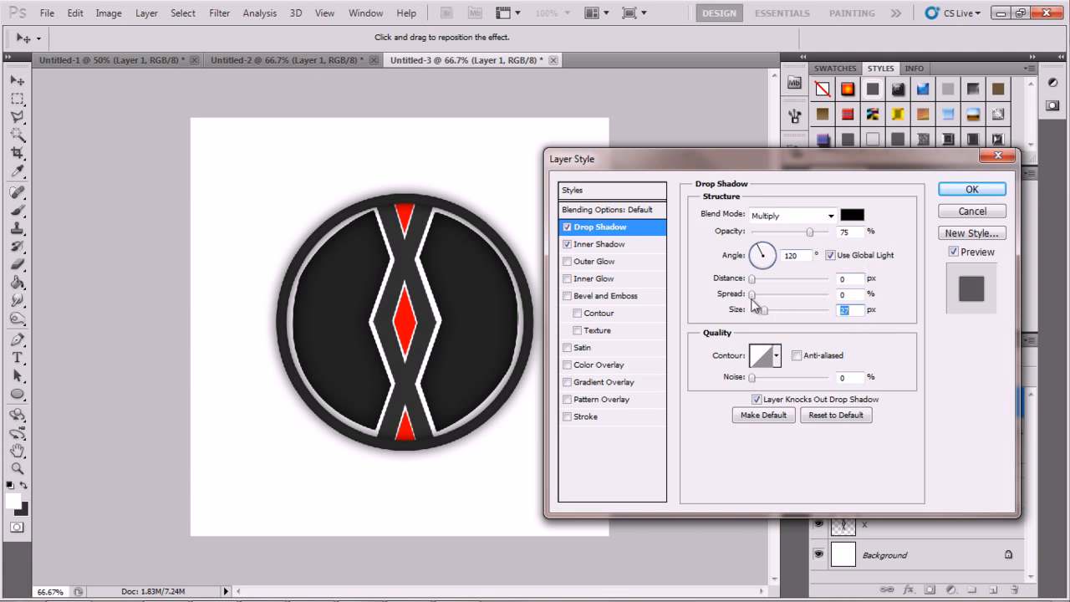
mouse_move(903, 192)
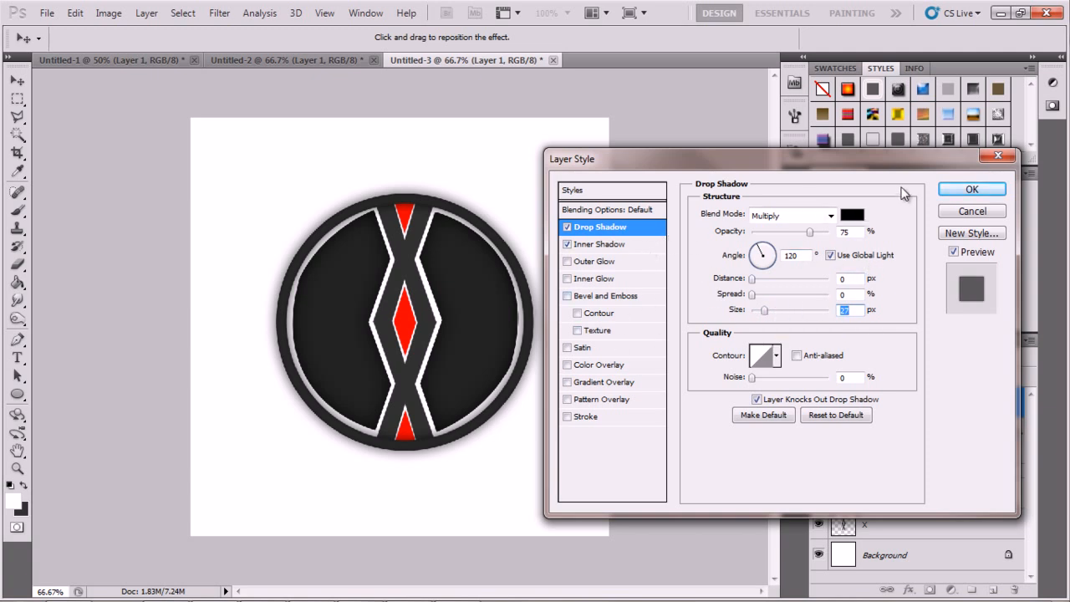
click(972, 189)
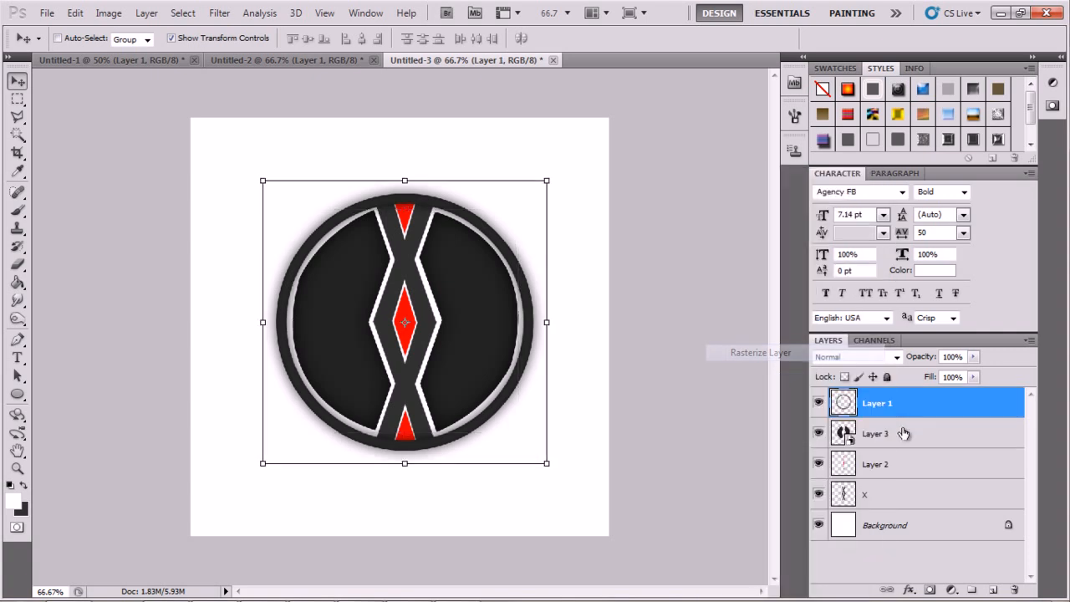
- Open Layer 2's blending options to add a roughly 24 px Inner Shadow
right_click(876, 433)
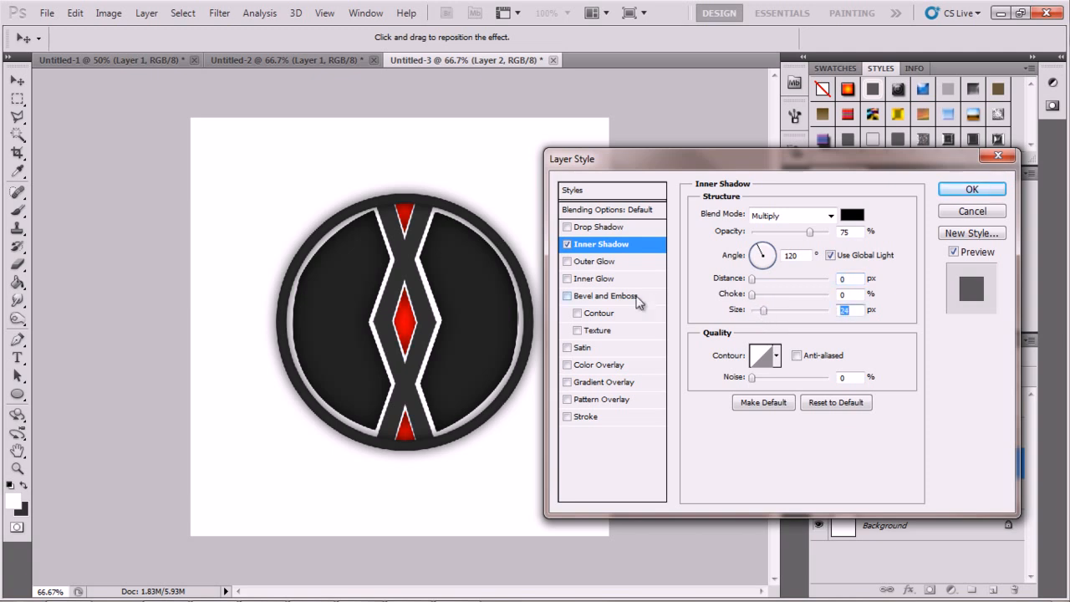
- Add a dark red 24 px Outer Glow to the central band and apply
click(595, 261)
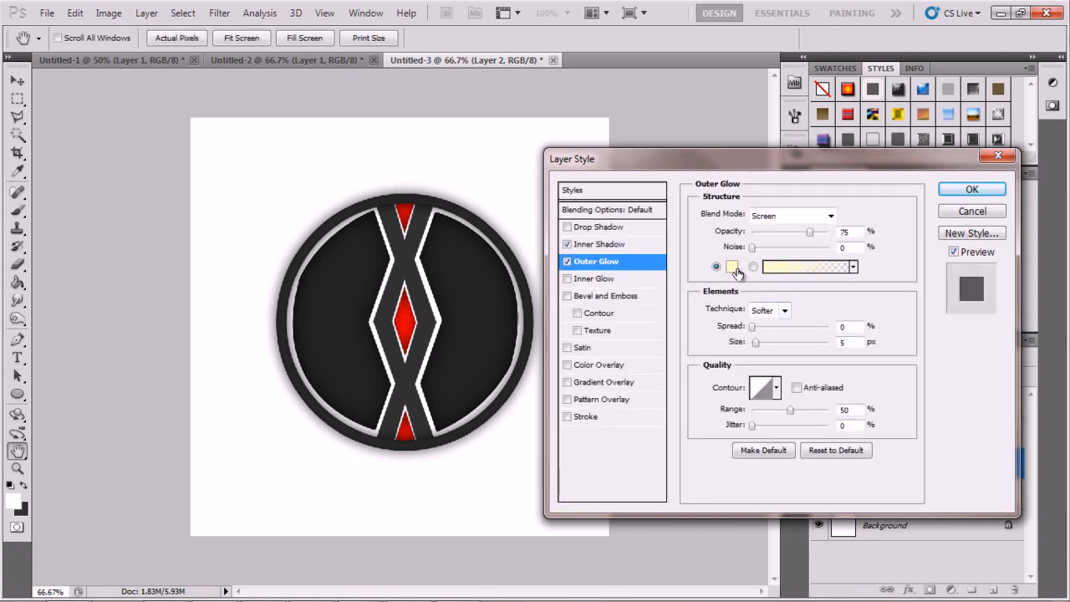
click(732, 266)
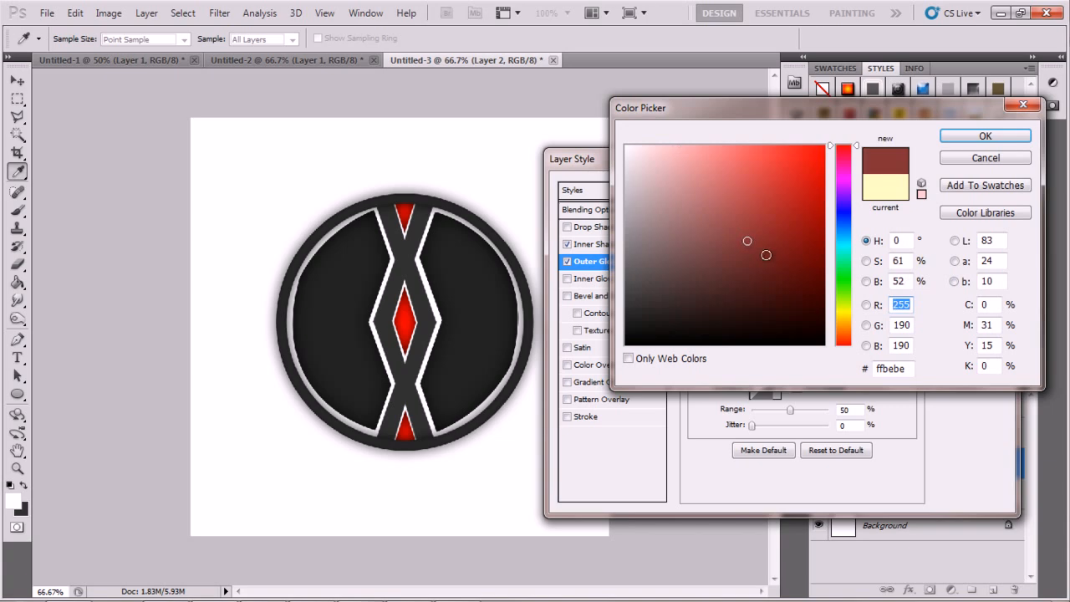
click(986, 136)
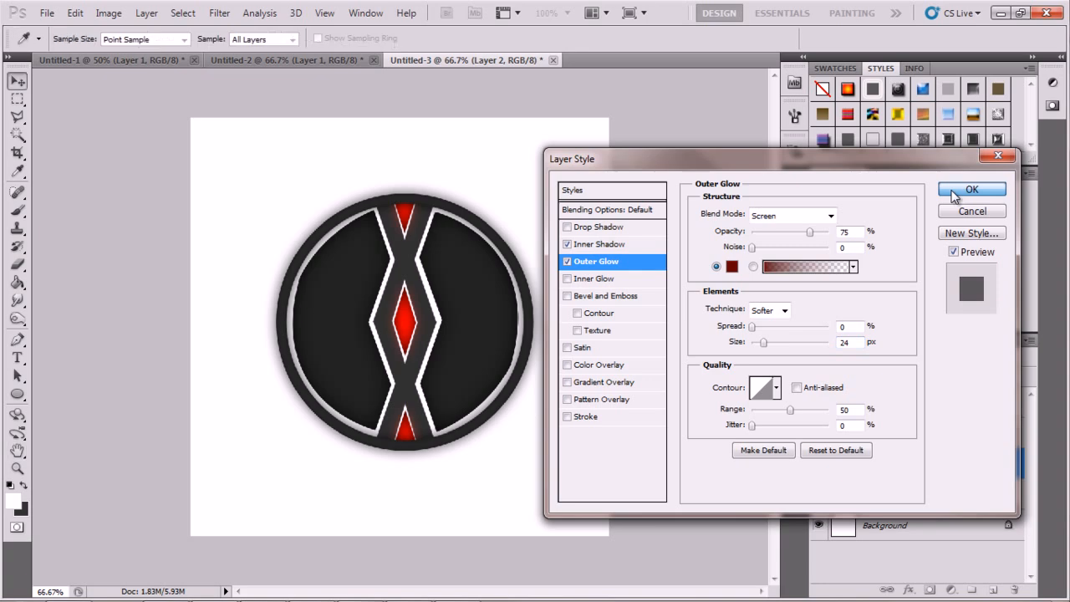
click(972, 189)
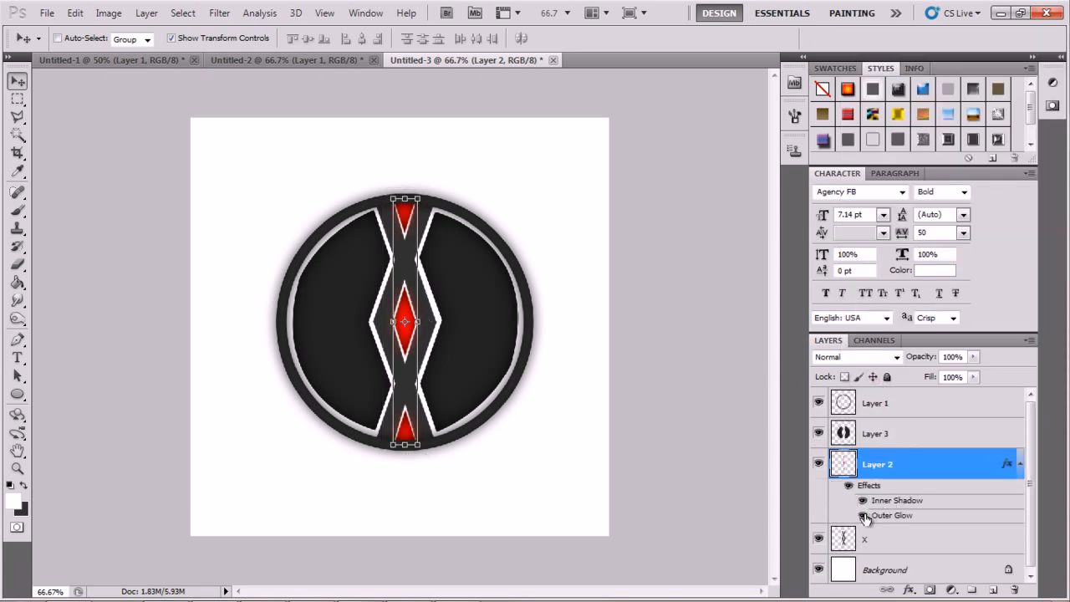
- Merge the logo layers into one and drag the merged logo upward
right_click(877, 464)
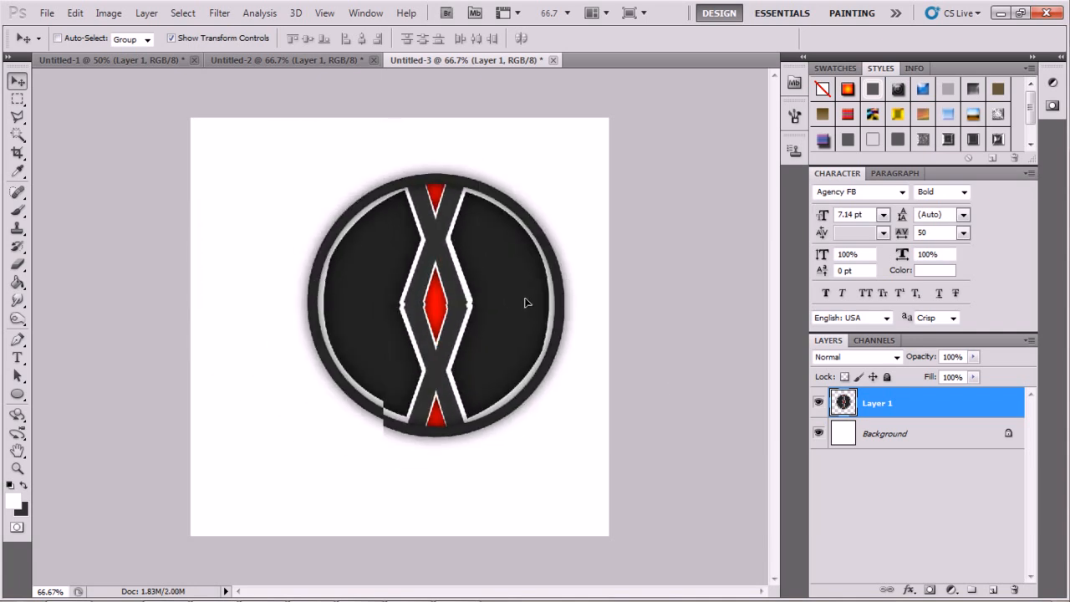
drag(527, 303, 493, 263)
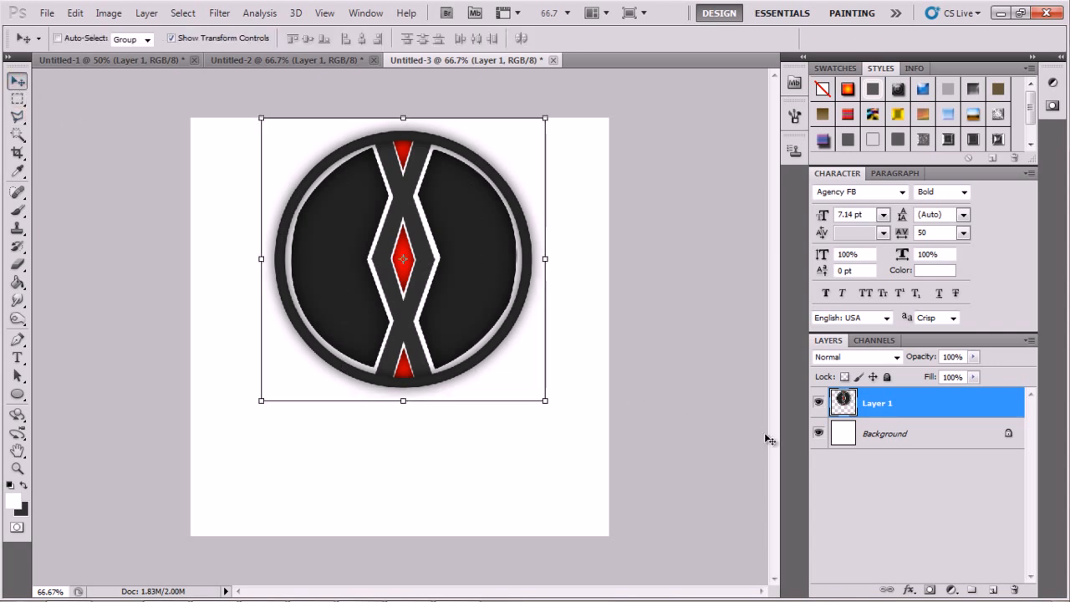
- Type 'xFreshGFX' in black below the circular logo
click(18, 357)
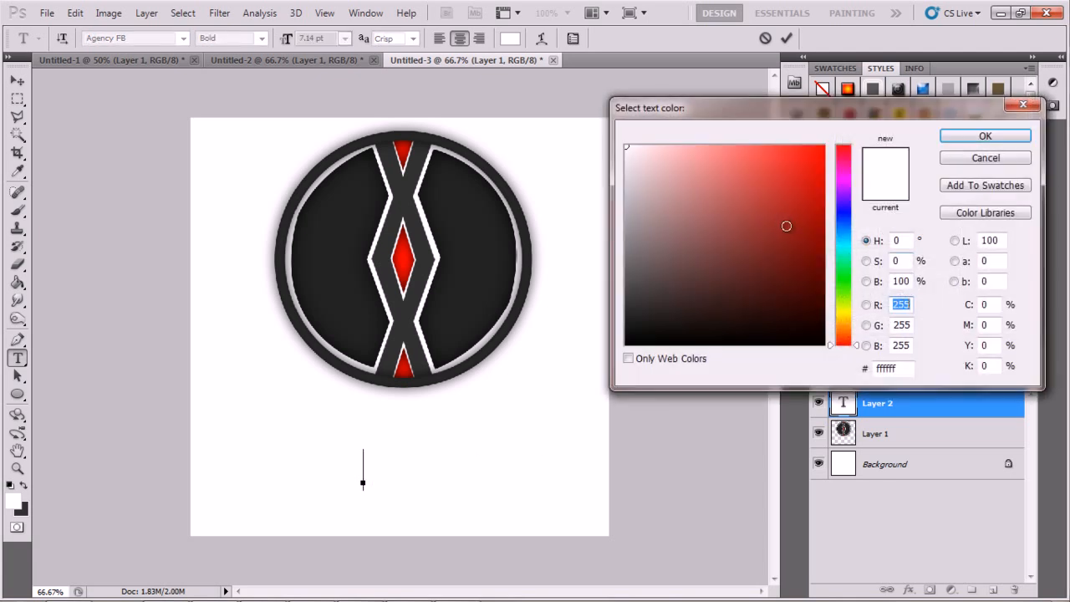
click(817, 165)
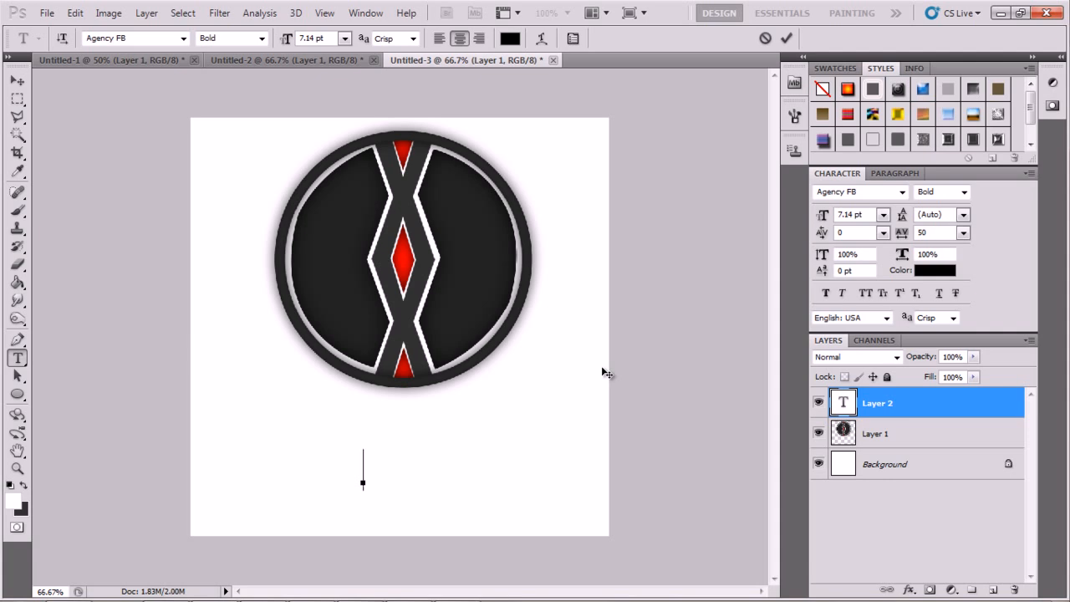
text(xFreshGFX)
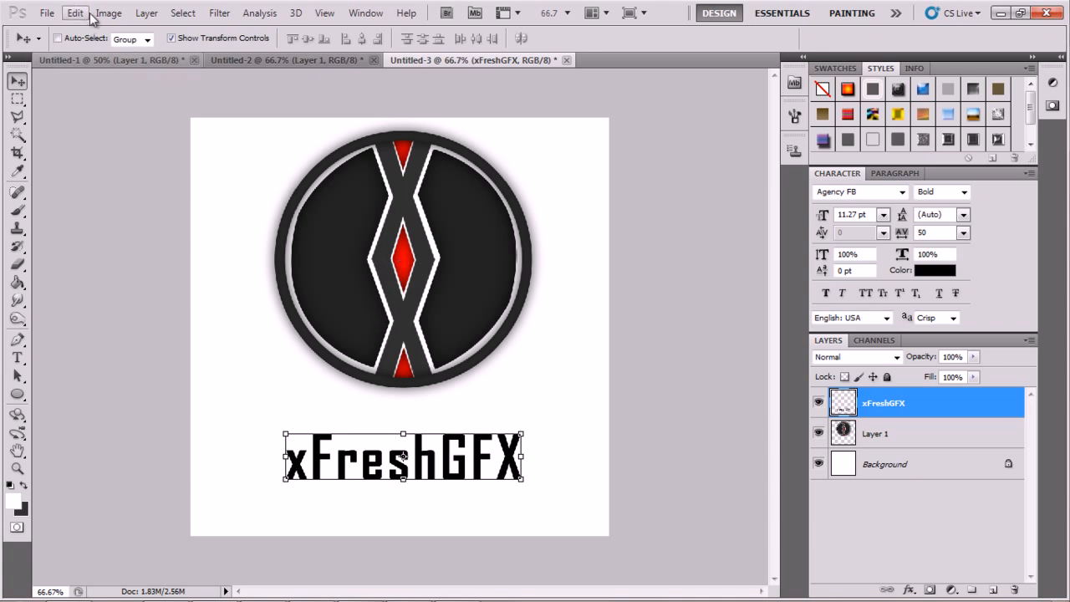
- Set Hue/Saturation Hue to about -55 on Layer 1, turning the accents magenta
click(876, 434)
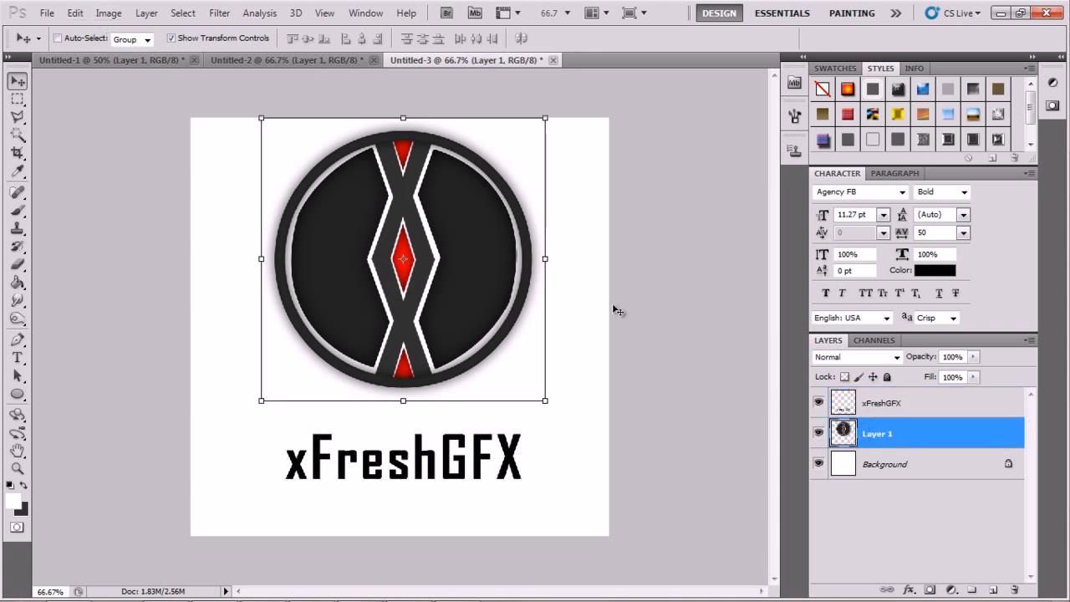
click(219, 13)
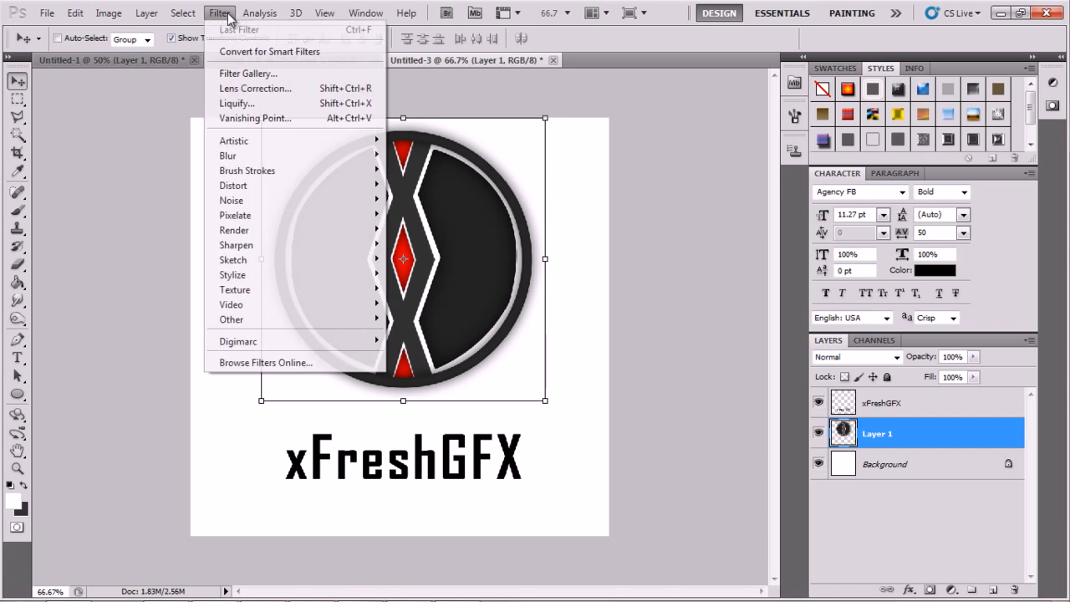
click(109, 13)
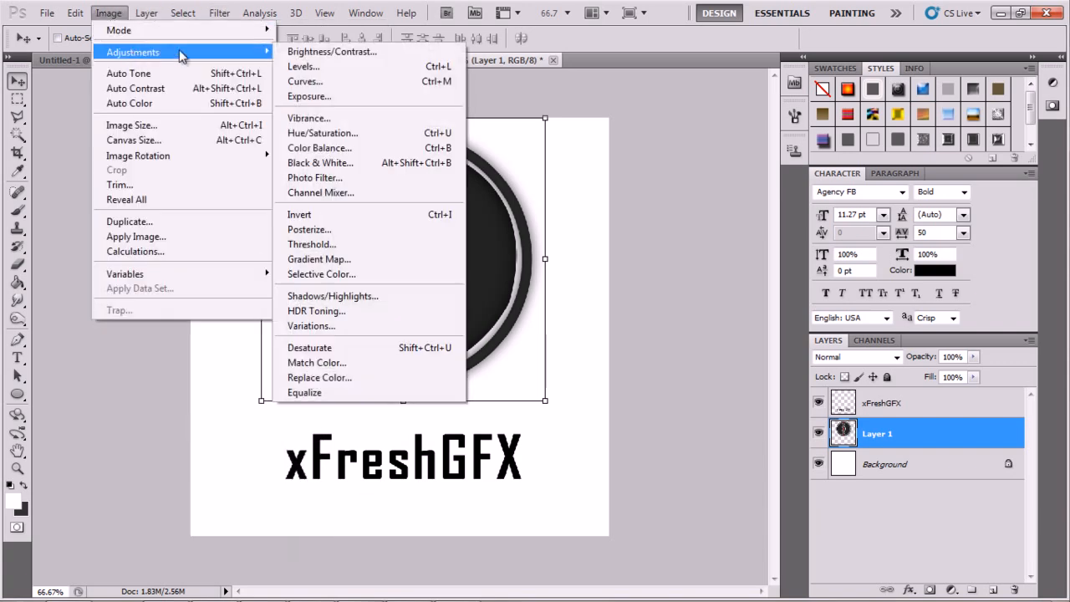
click(322, 133)
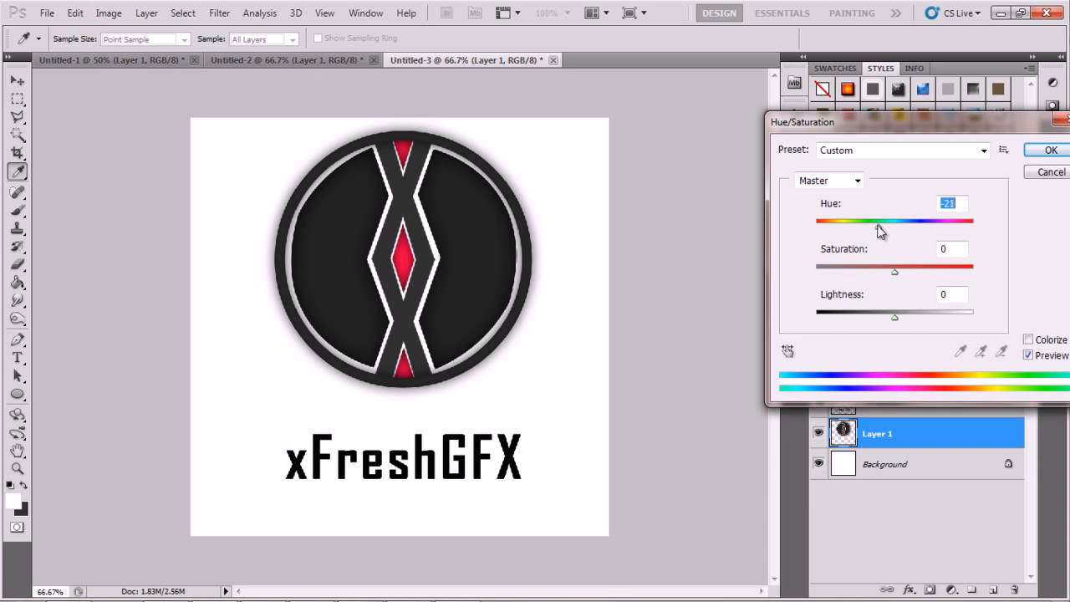
drag(878, 221, 966, 221)
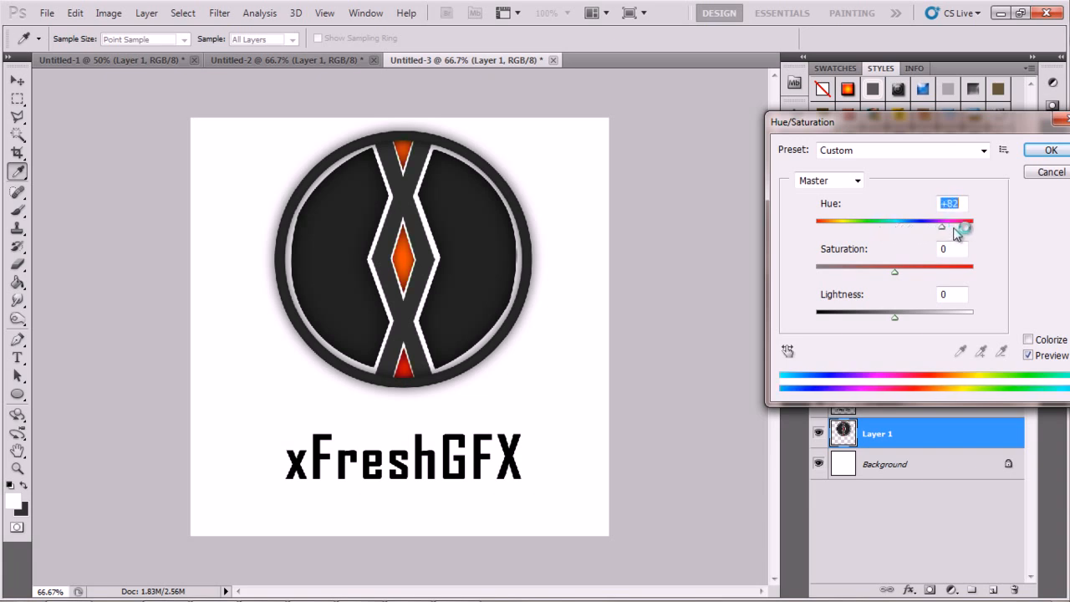
drag(970, 222, 896, 221)
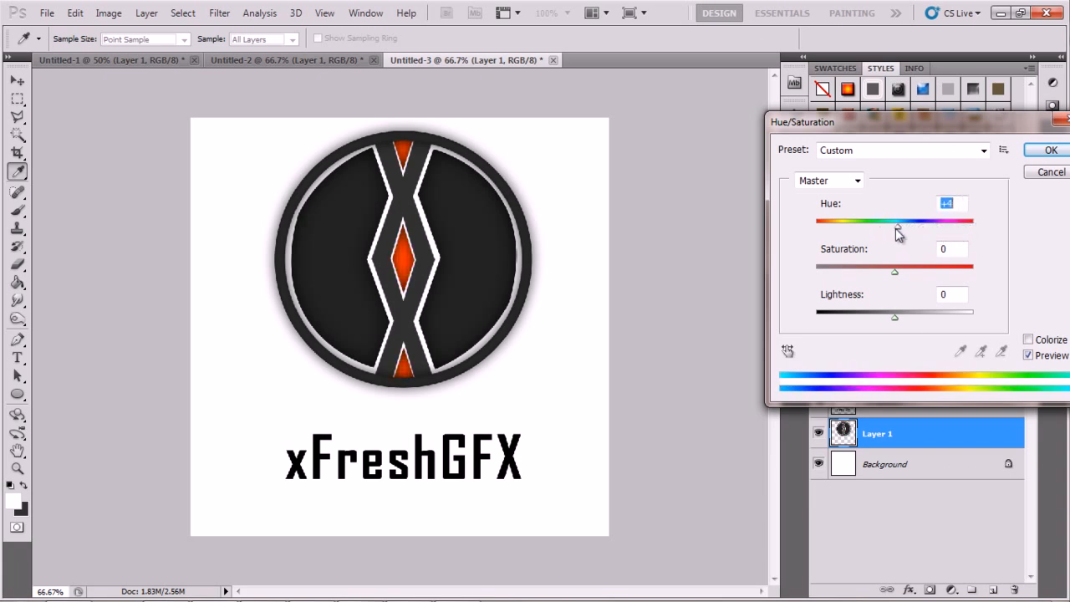
drag(897, 222, 822, 222)
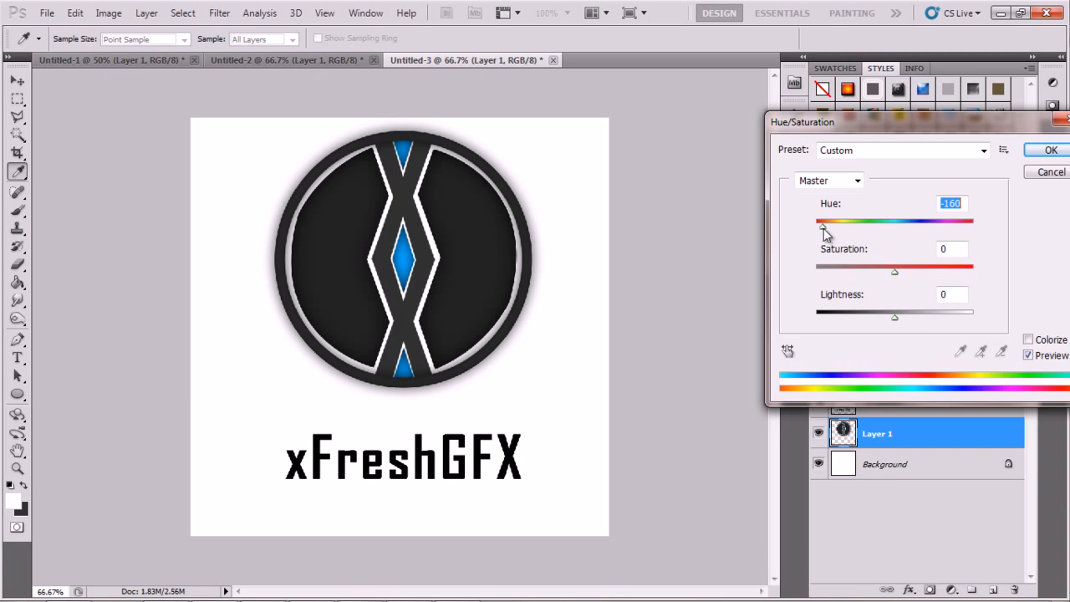
drag(824, 232, 856, 226)
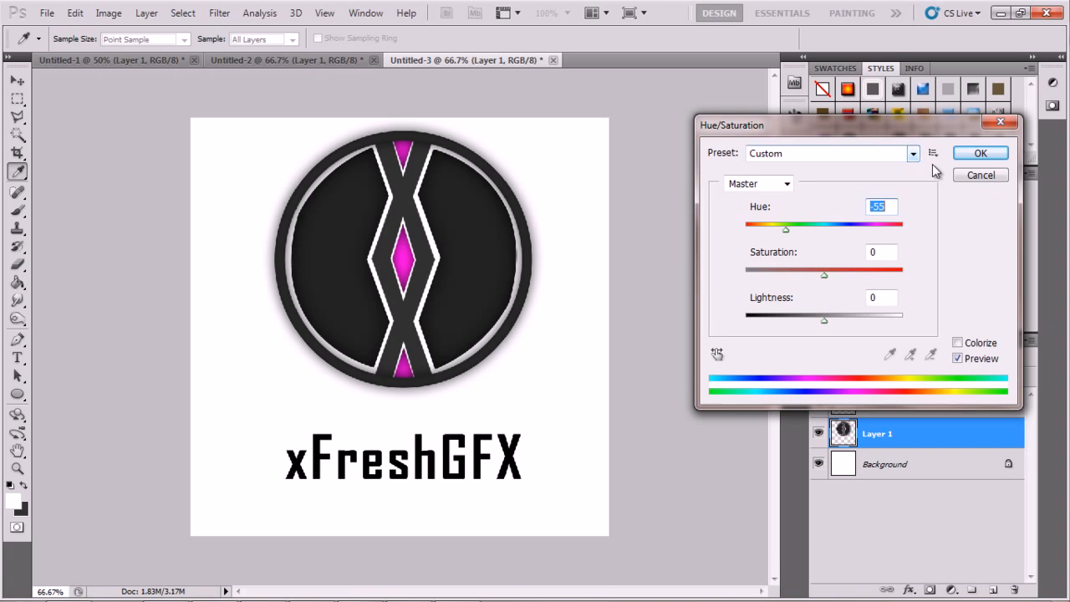
click(981, 152)
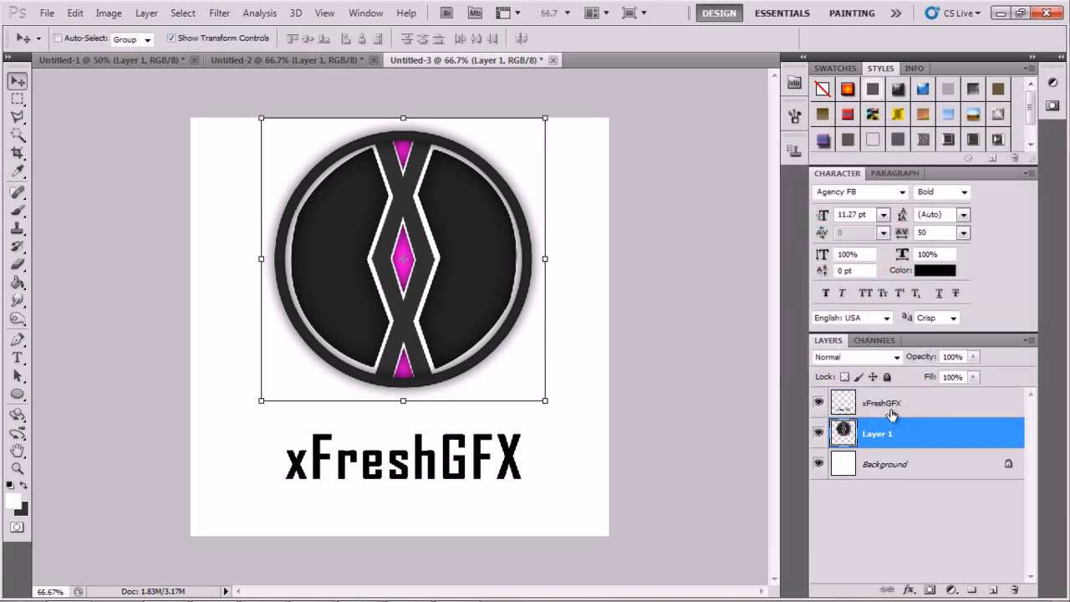
- Colorize the text in Hue/Saturation, tuning Lightness toward +50 and Saturation toward 65
click(108, 12)
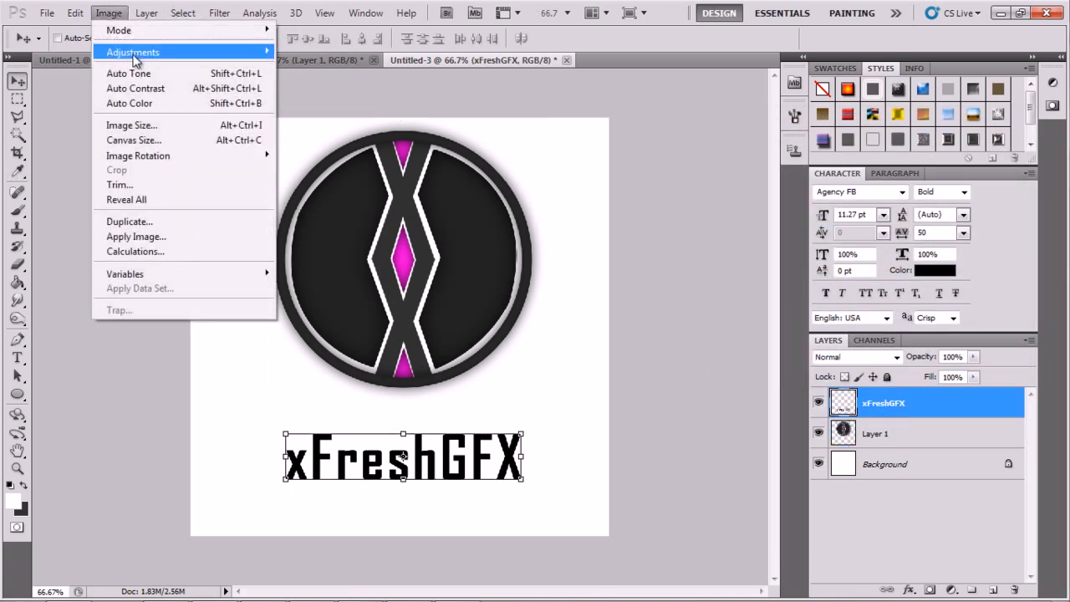
click(133, 52)
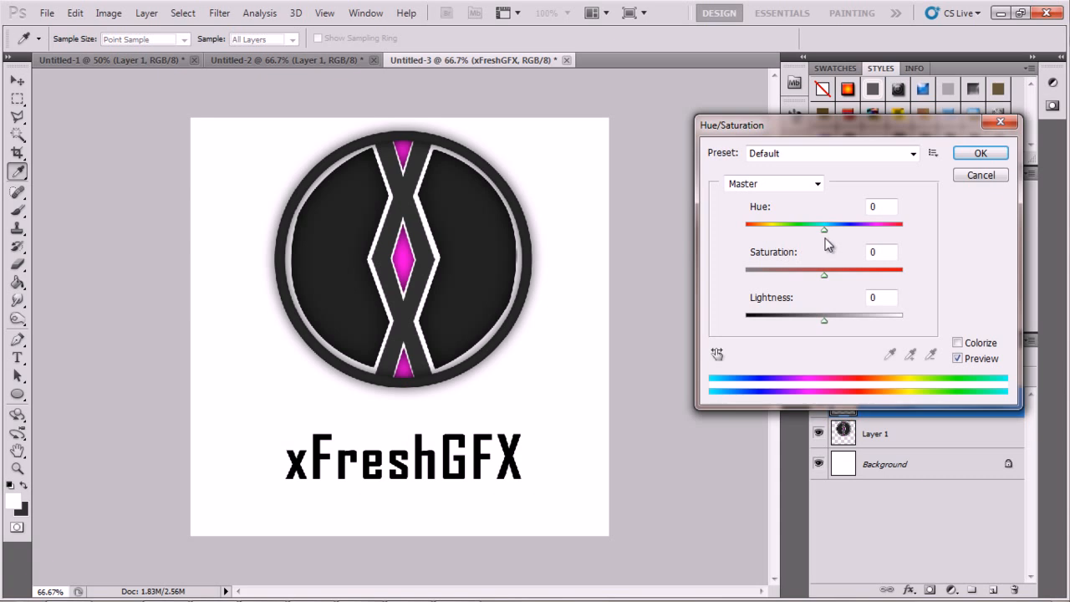
drag(823, 229, 795, 230)
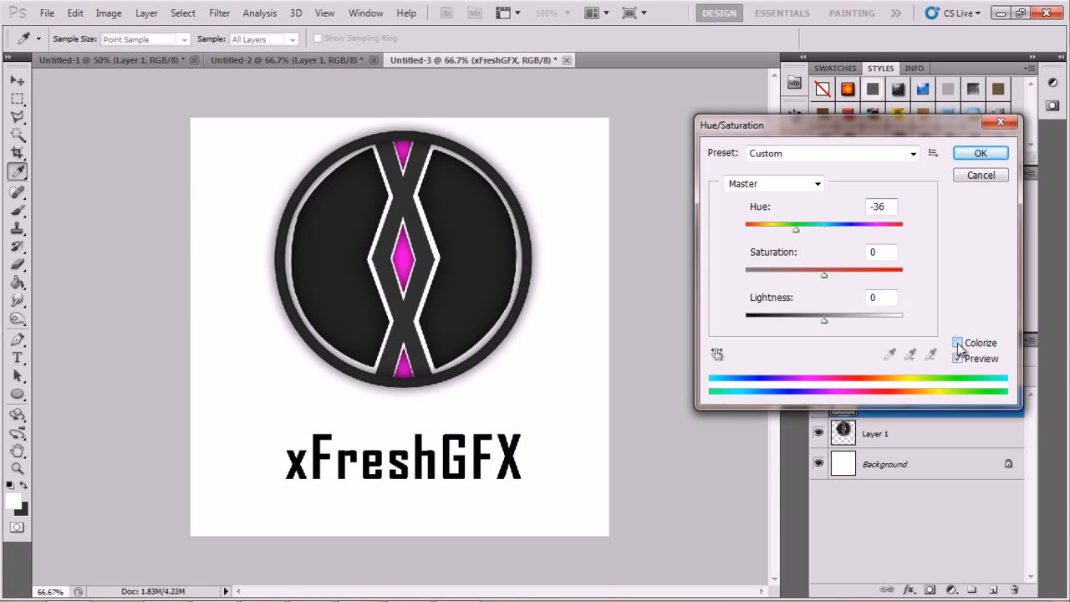
click(958, 343)
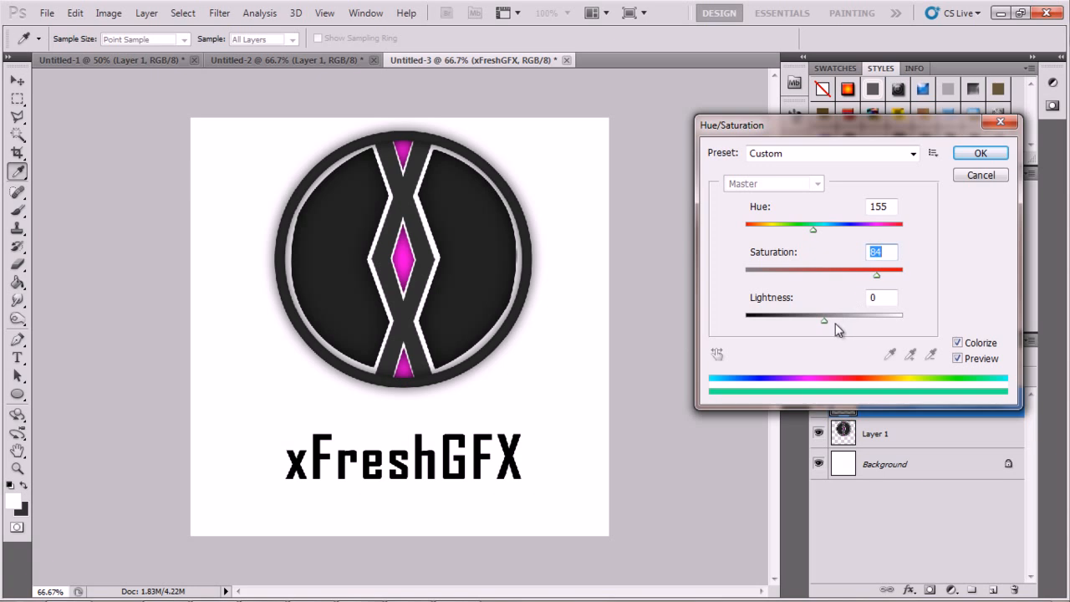
drag(824, 320, 853, 320)
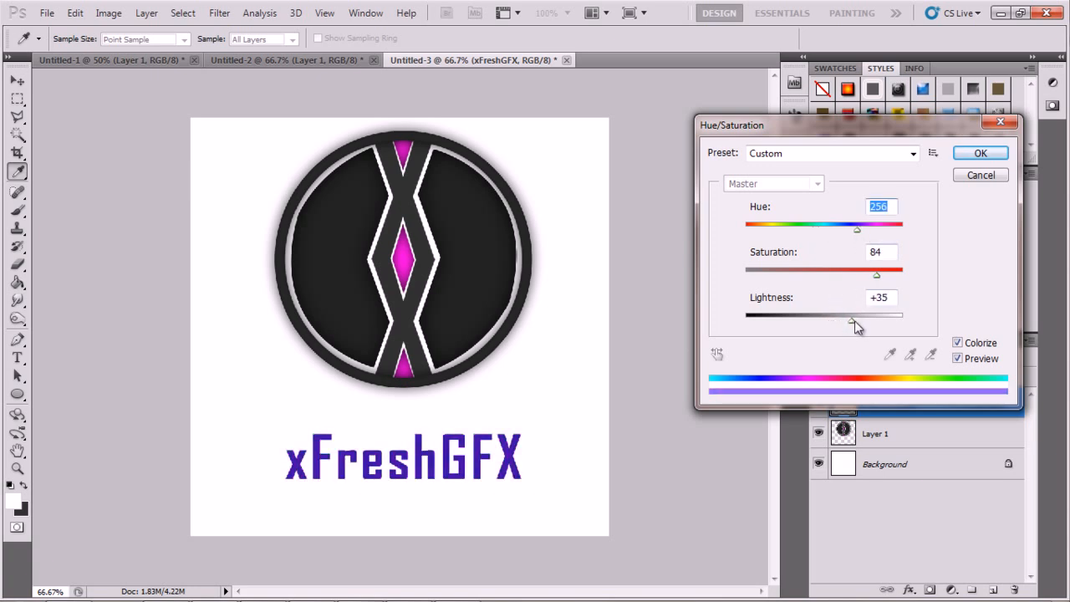
drag(877, 315, 844, 315)
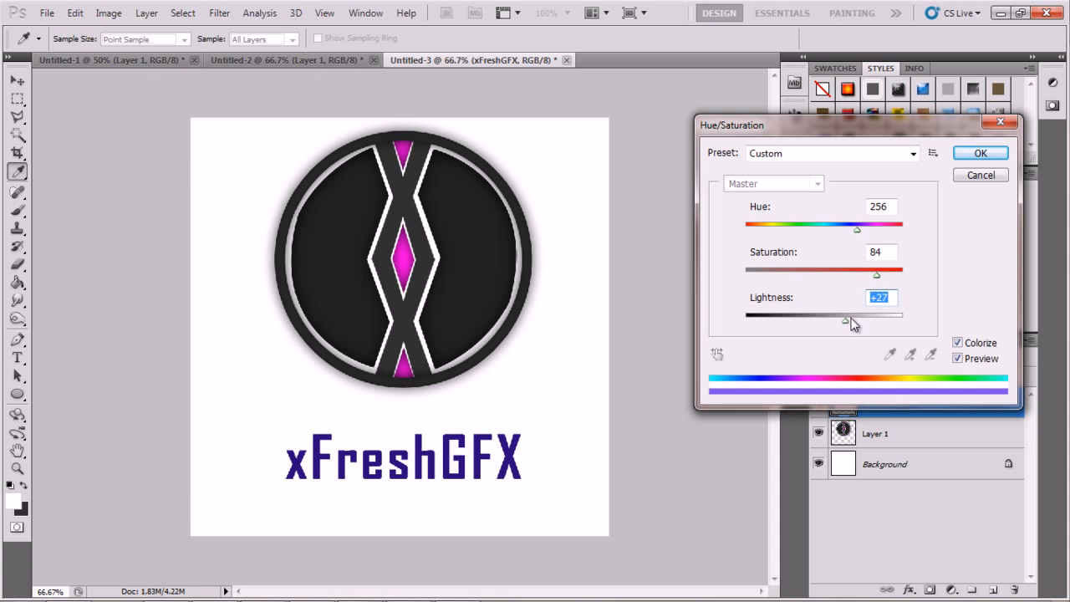
drag(857, 316, 832, 316)
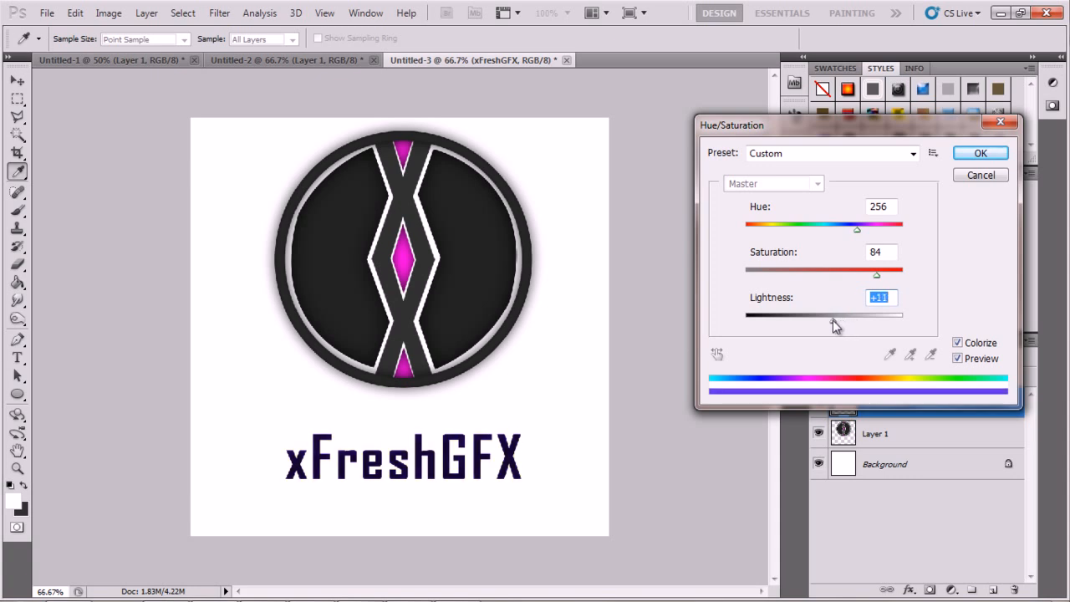
drag(834, 316, 841, 317)
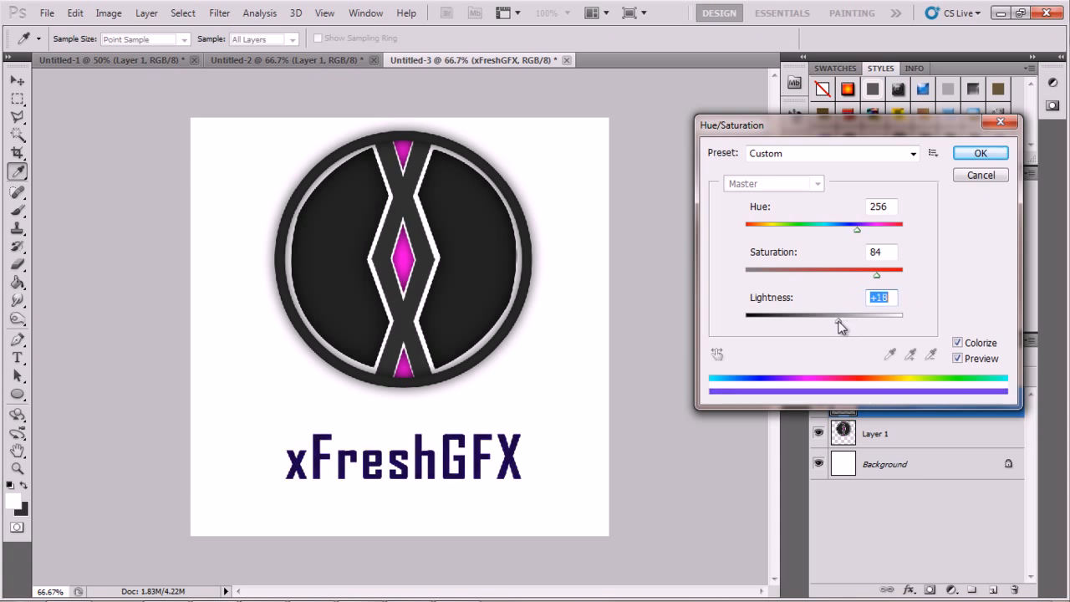
drag(836, 316, 844, 316)
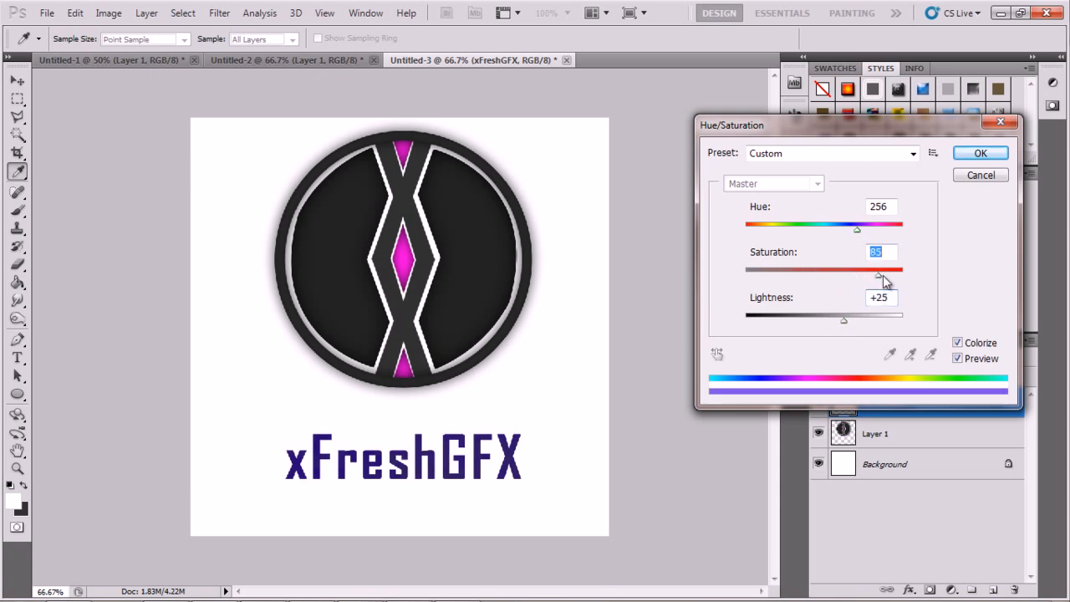
drag(878, 274, 902, 274)
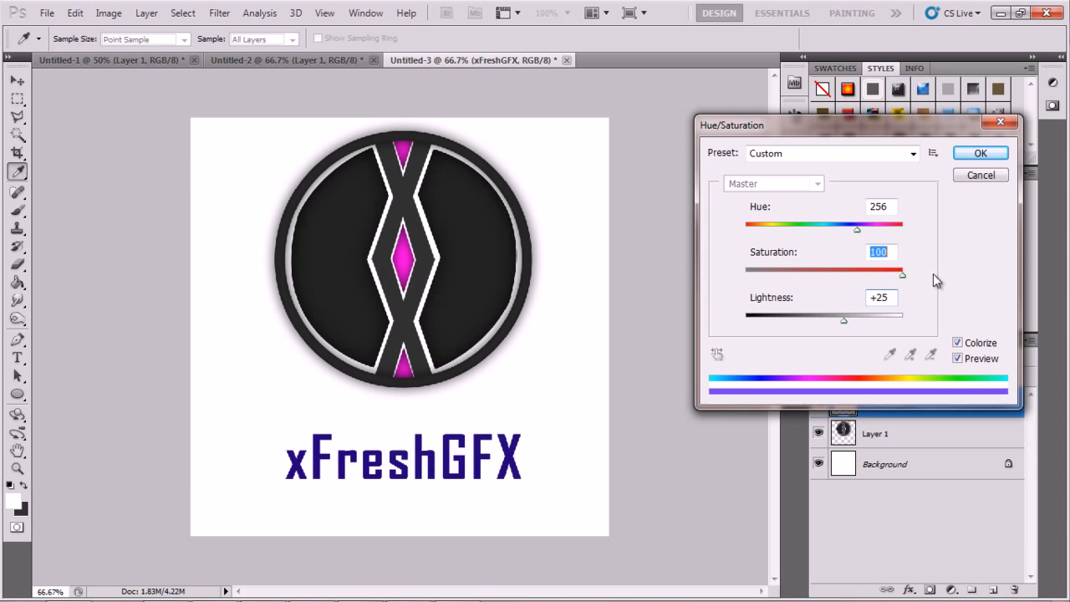
drag(901, 274, 853, 274)
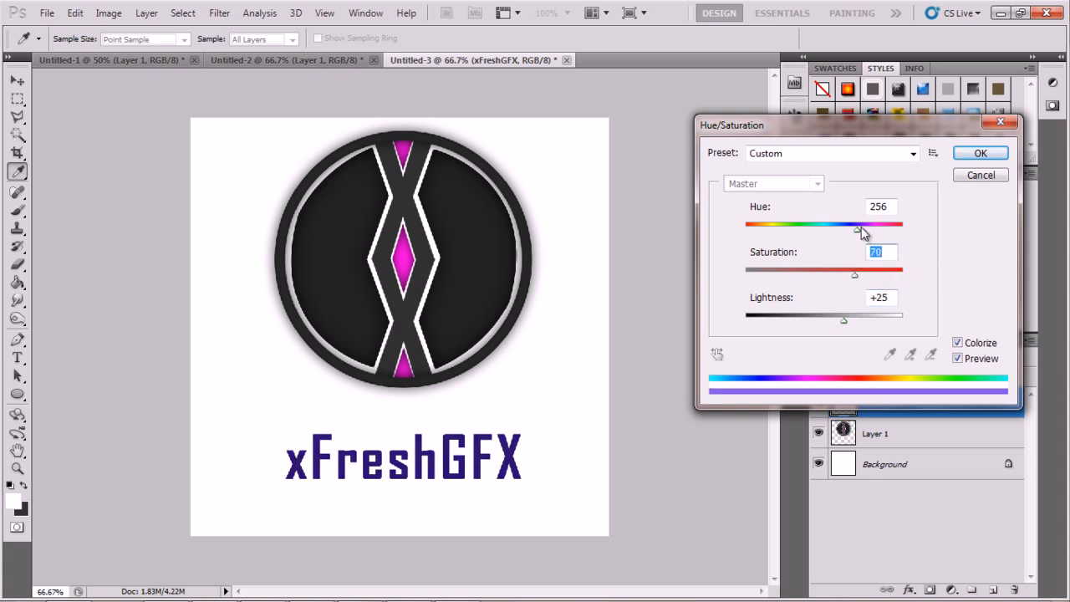
- Move the text hue through green, teal and pink to magenta (~299) and apply
drag(862, 226, 792, 226)
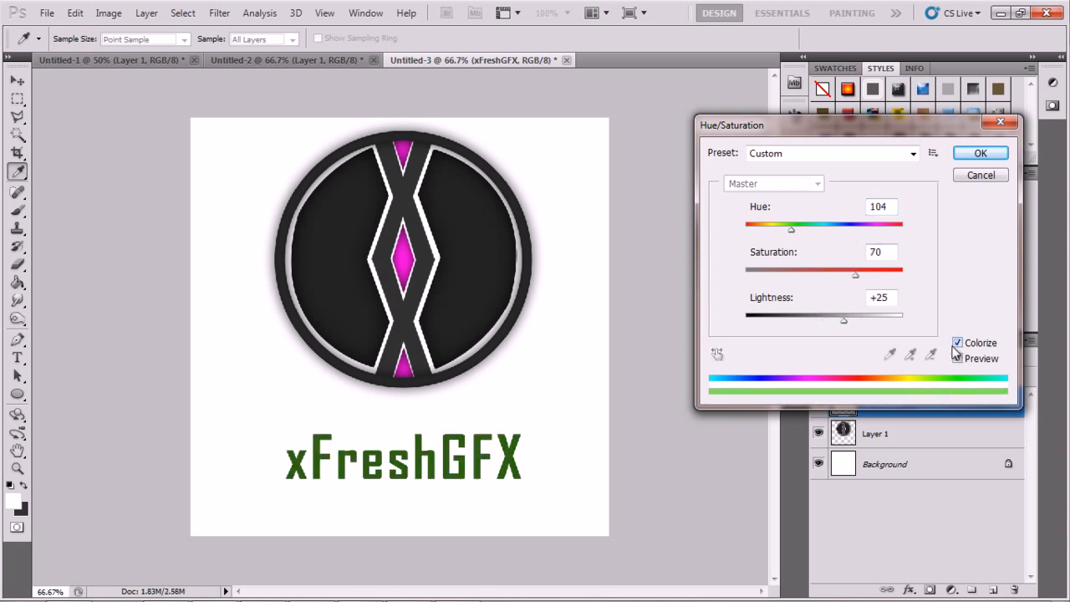
drag(792, 229, 761, 229)
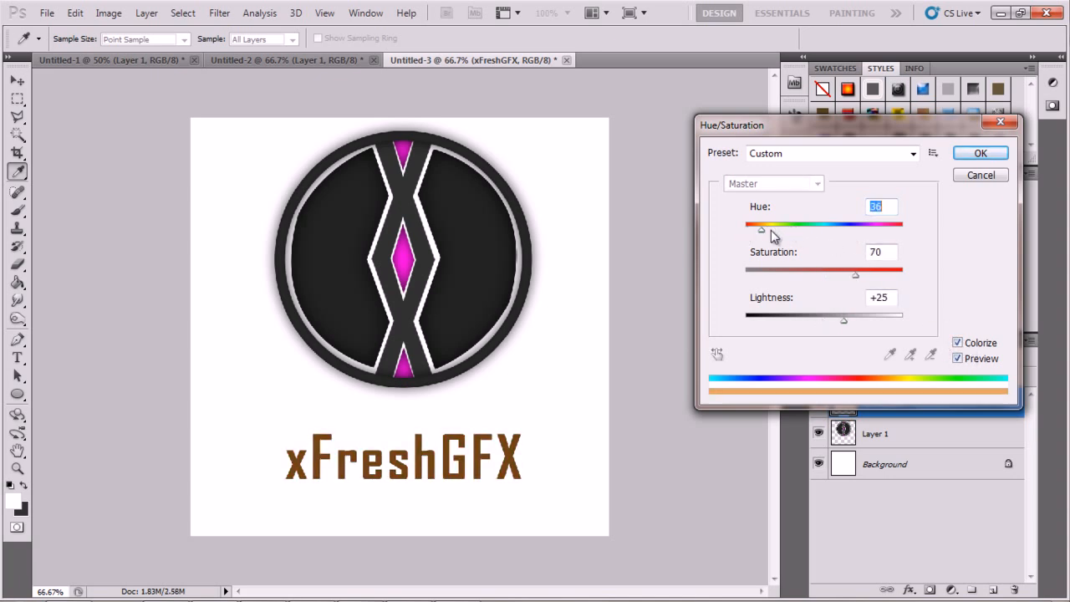
drag(761, 230, 826, 230)
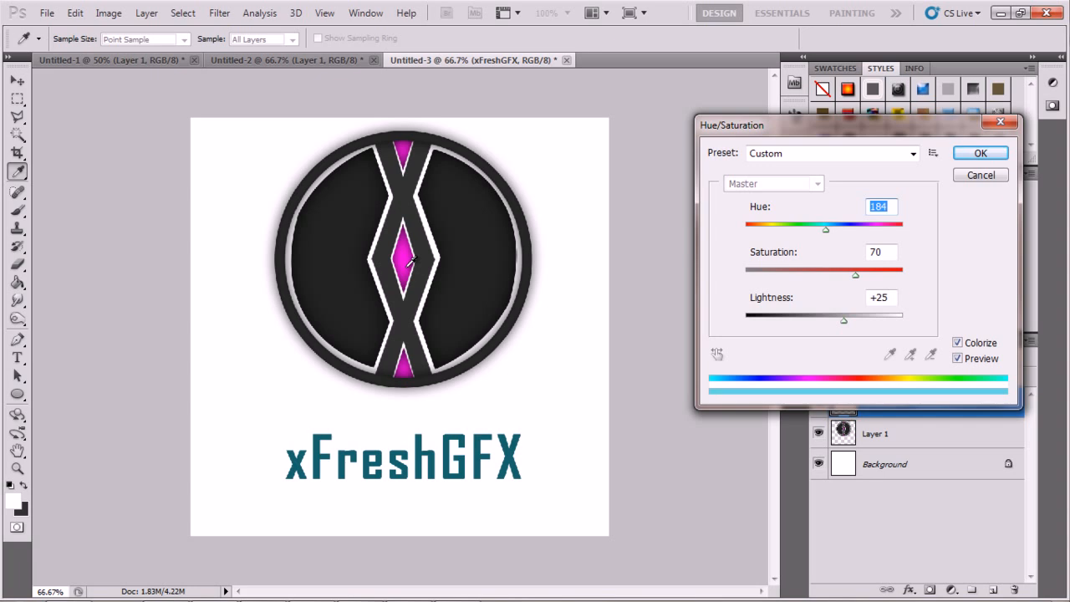
mouse_move(820, 250)
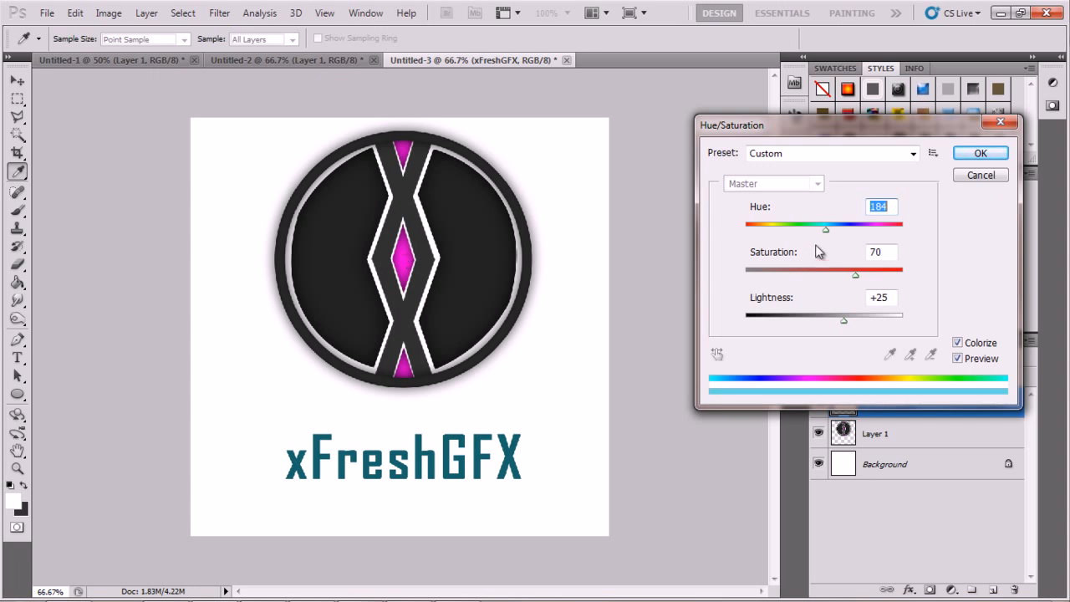
drag(825, 229, 884, 228)
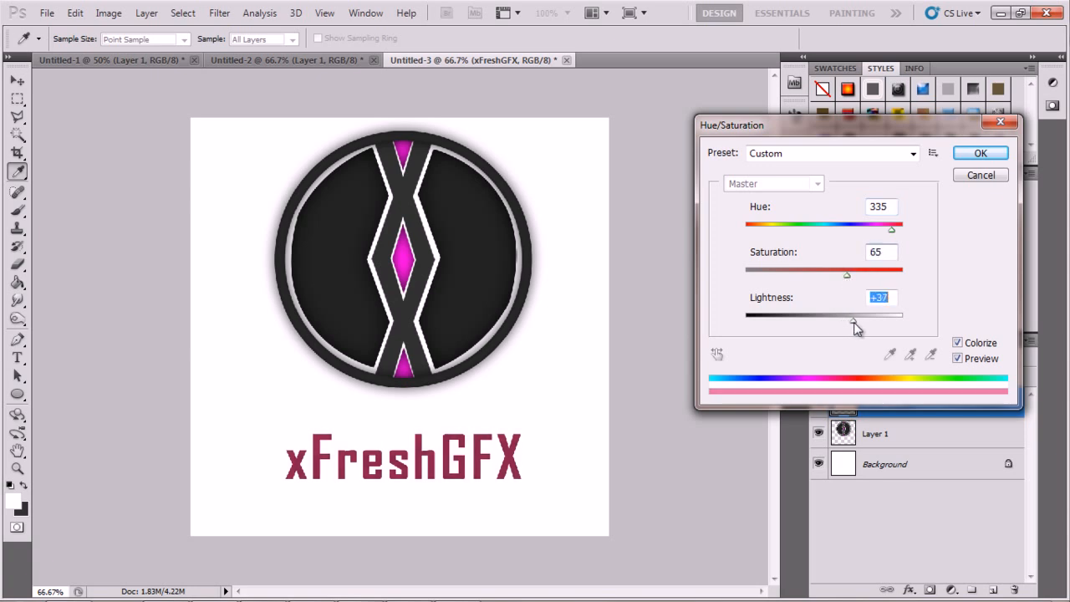
drag(847, 315, 864, 321)
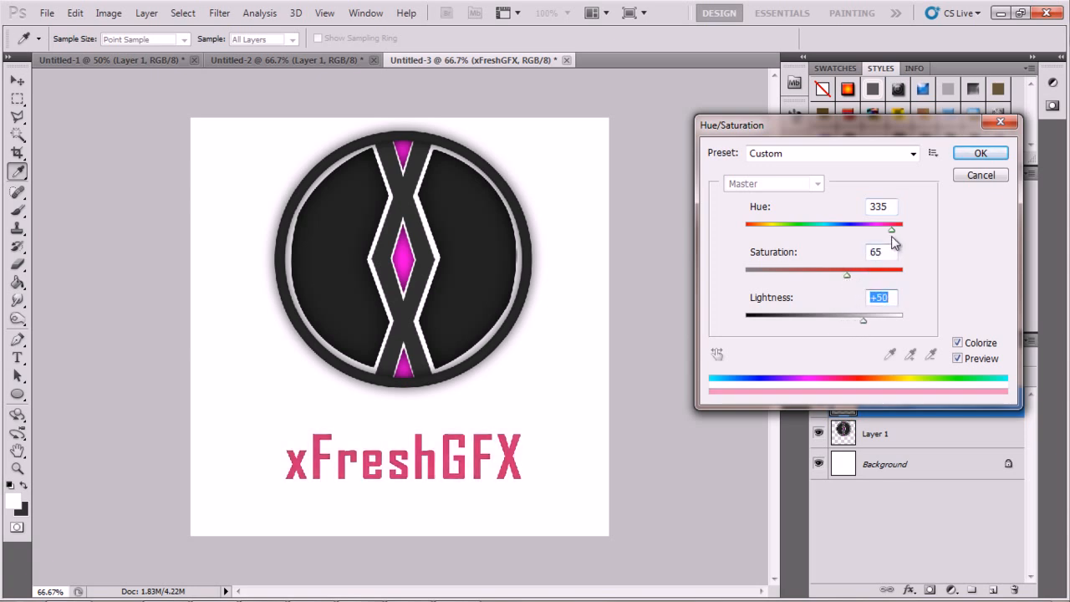
drag(891, 228, 867, 233)
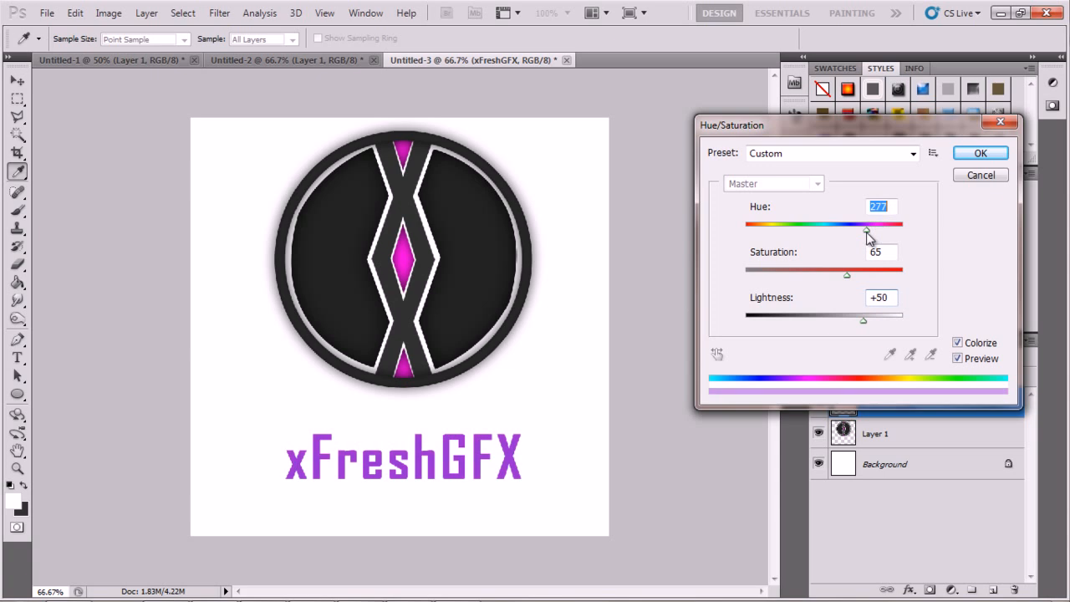
drag(866, 233, 873, 233)
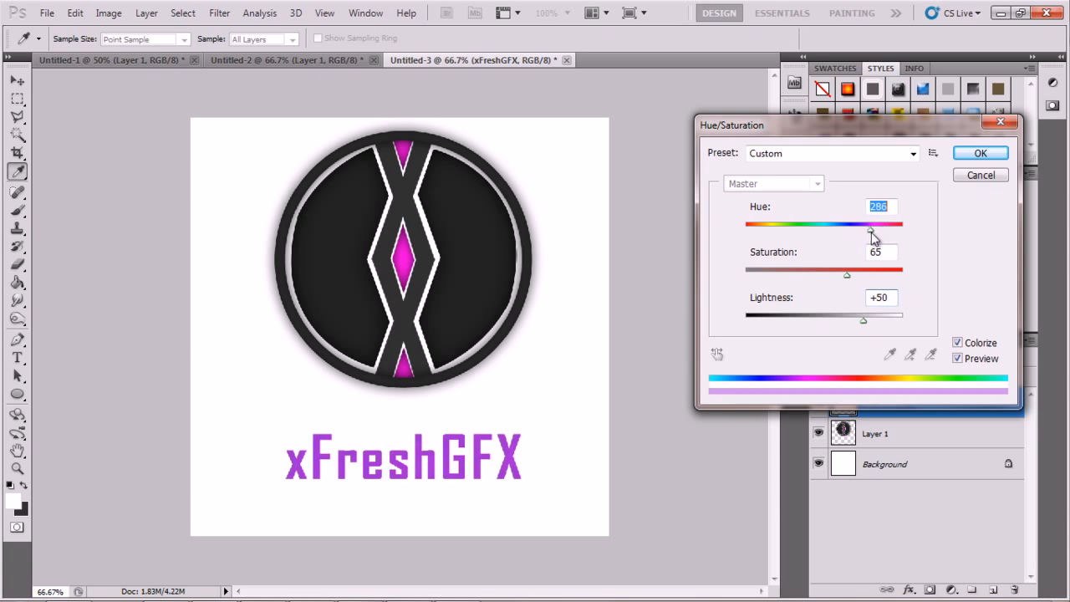
drag(869, 229, 876, 229)
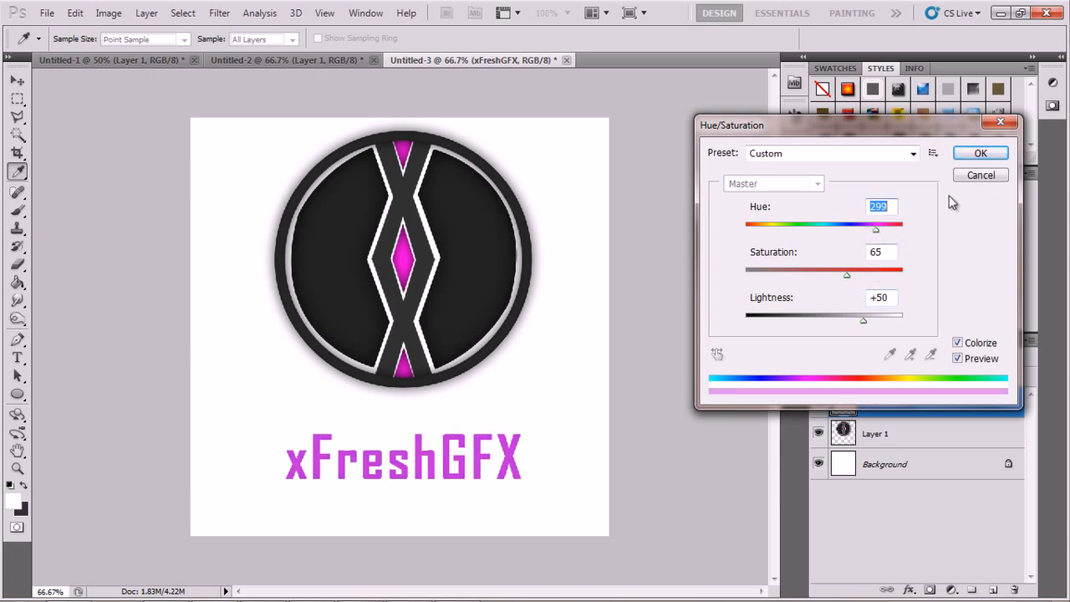
click(980, 152)
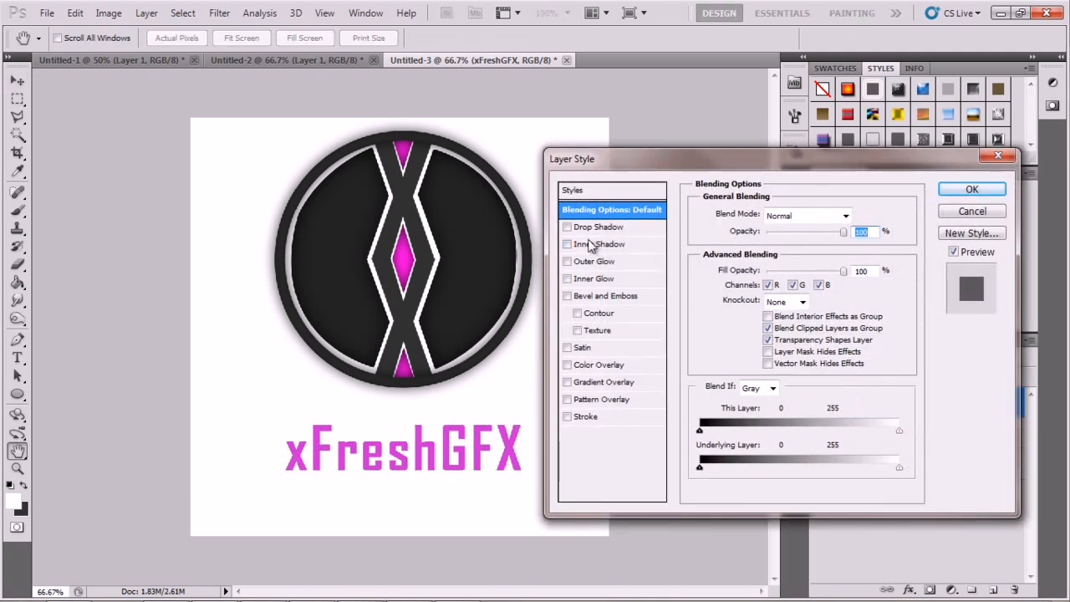
- Give the xFreshGFX text layer an Inner Shadow effect
click(599, 243)
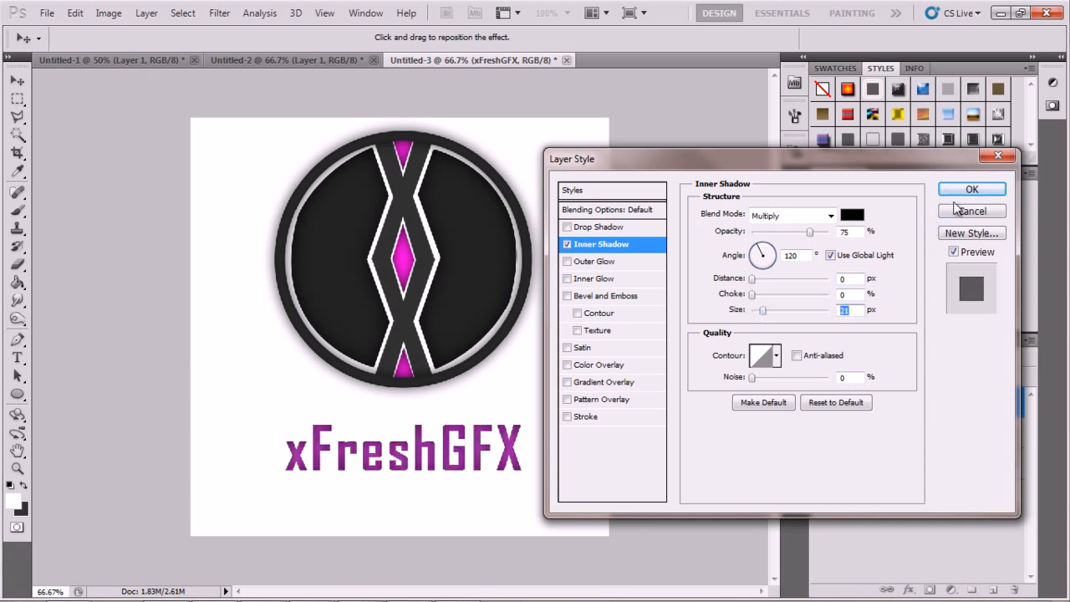
click(972, 189)
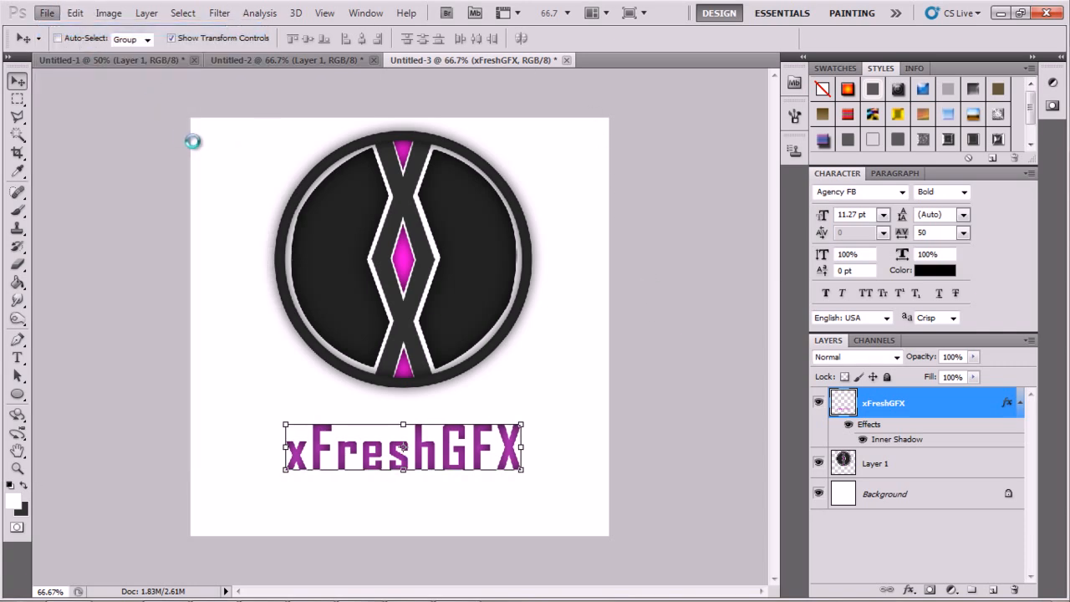
- Create an 800×800 document and begin duplicating the logo layer into it
click(47, 13)
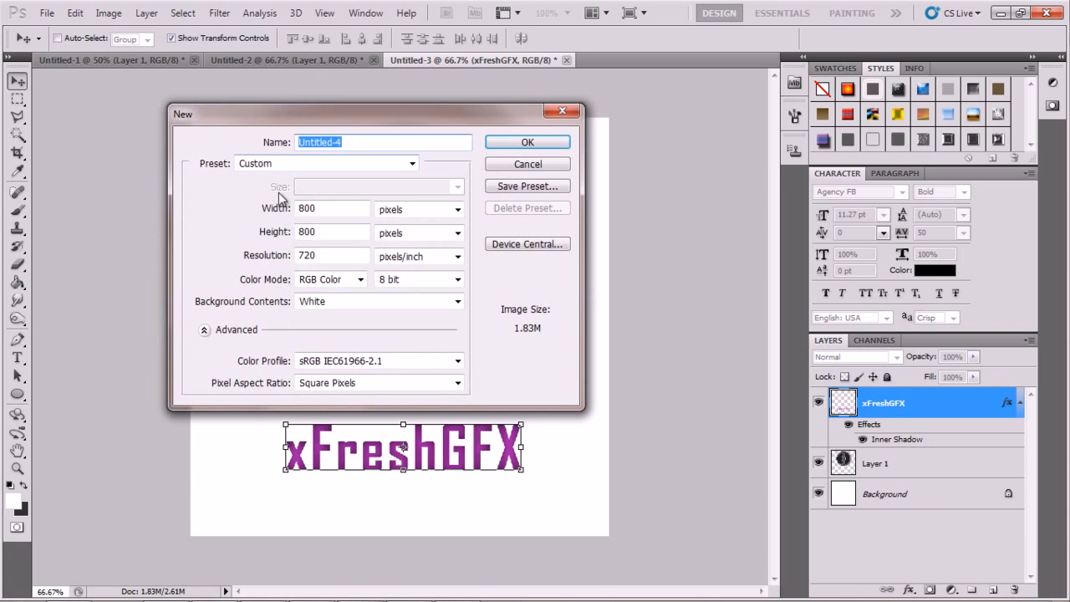
click(527, 141)
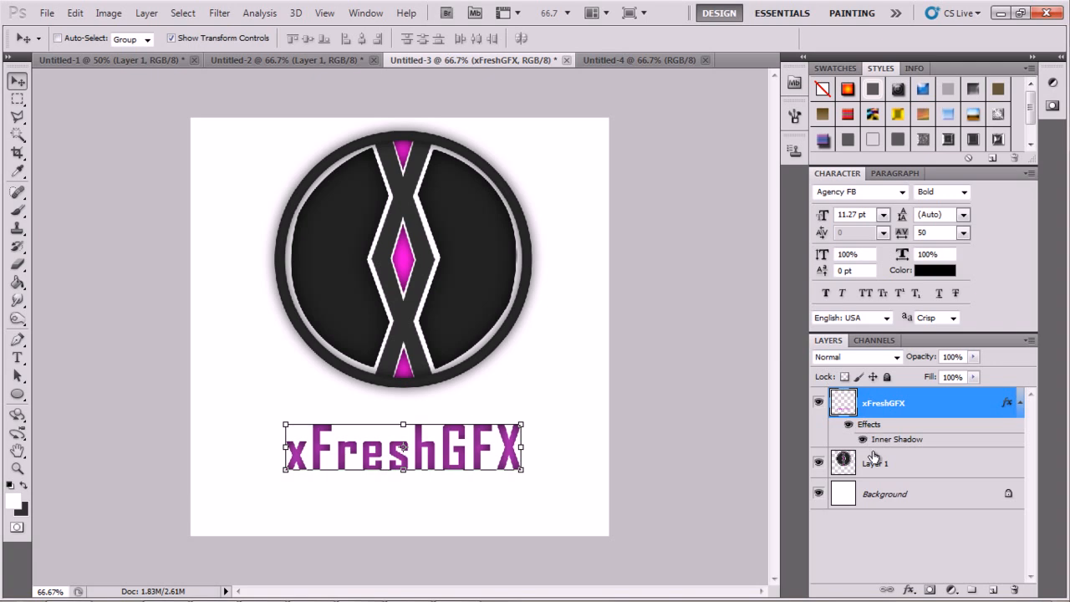
right_click(884, 403)
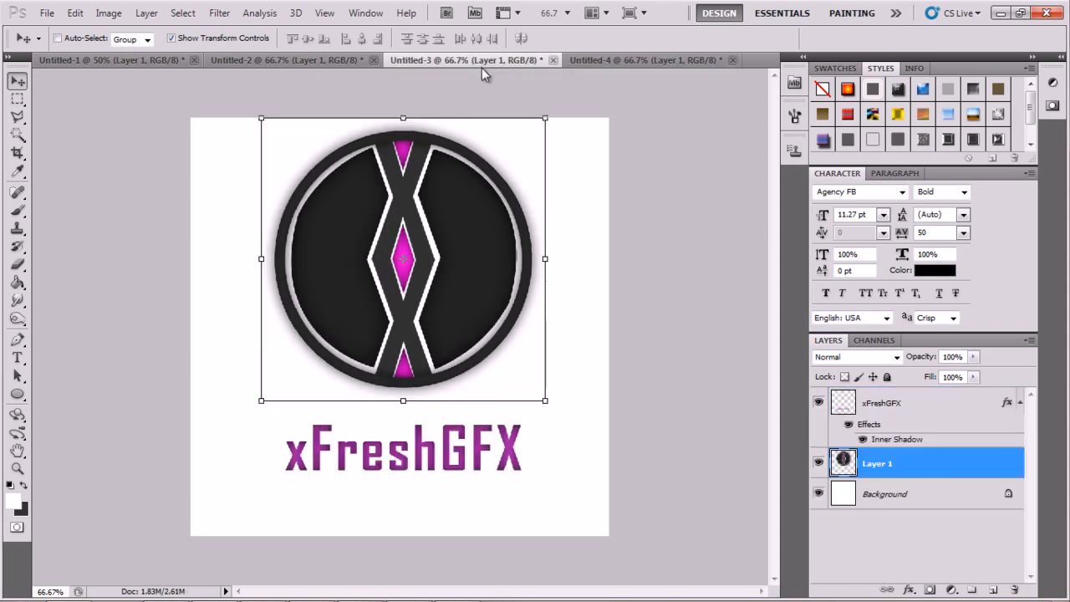
mouse_move(626, 223)
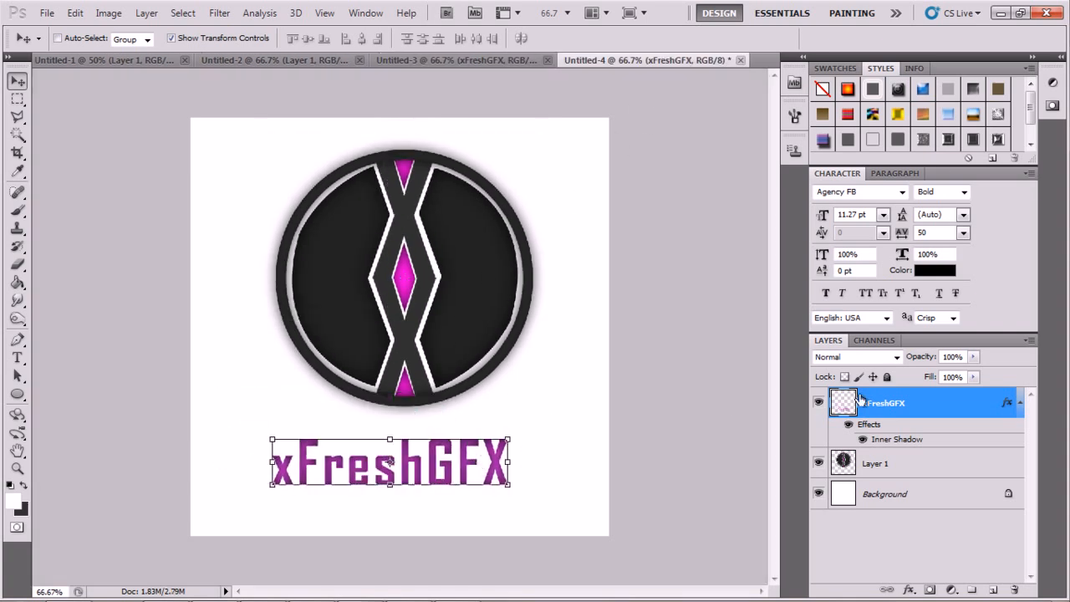
- Shift the logo's Hue/Saturation hue so the diamond accents turn green
click(109, 13)
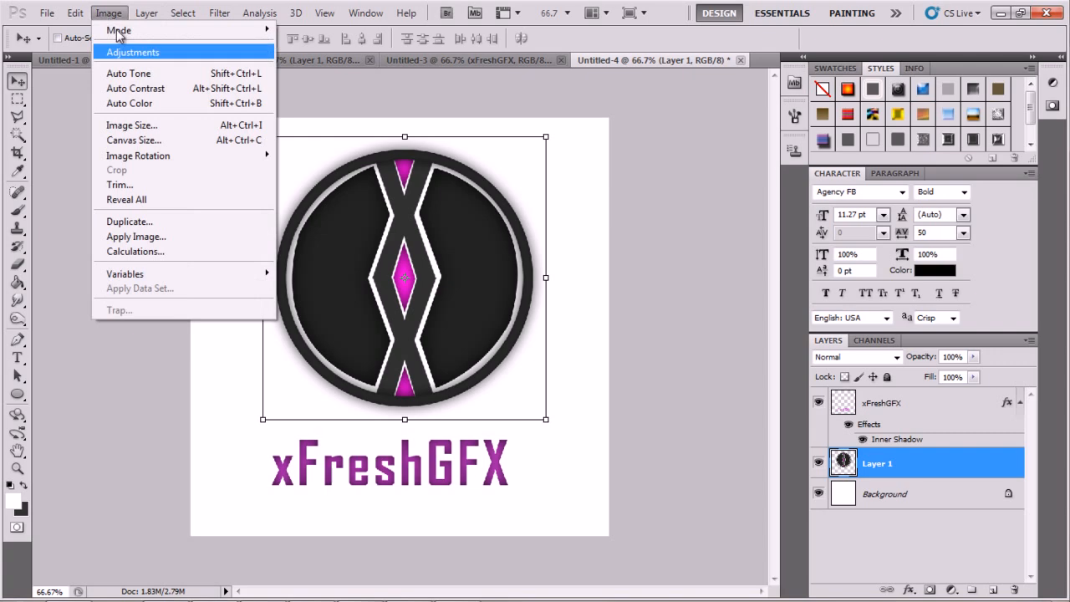
click(132, 52)
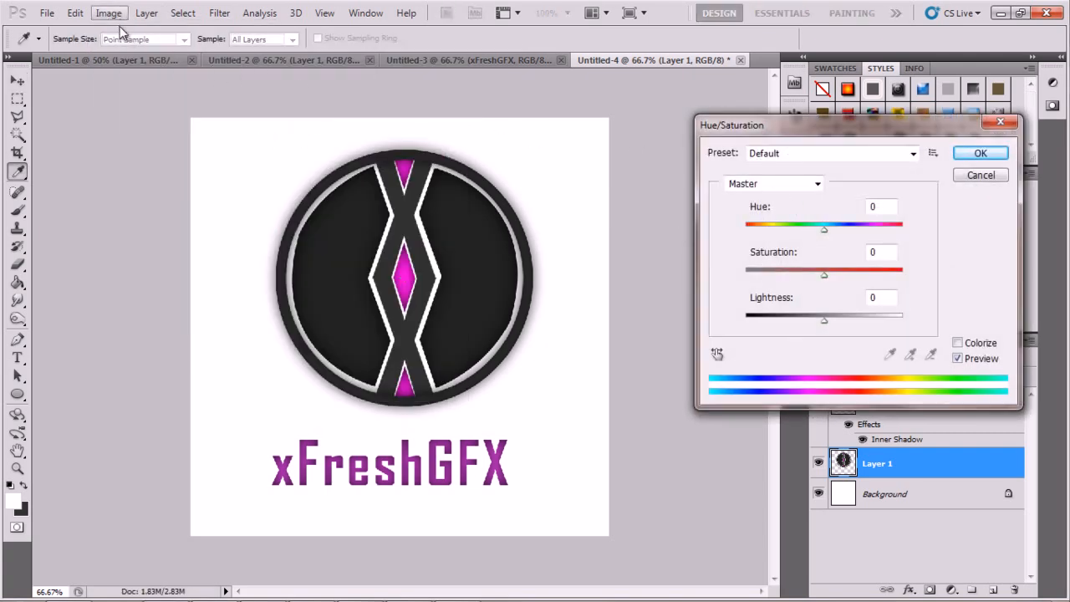
click(109, 13)
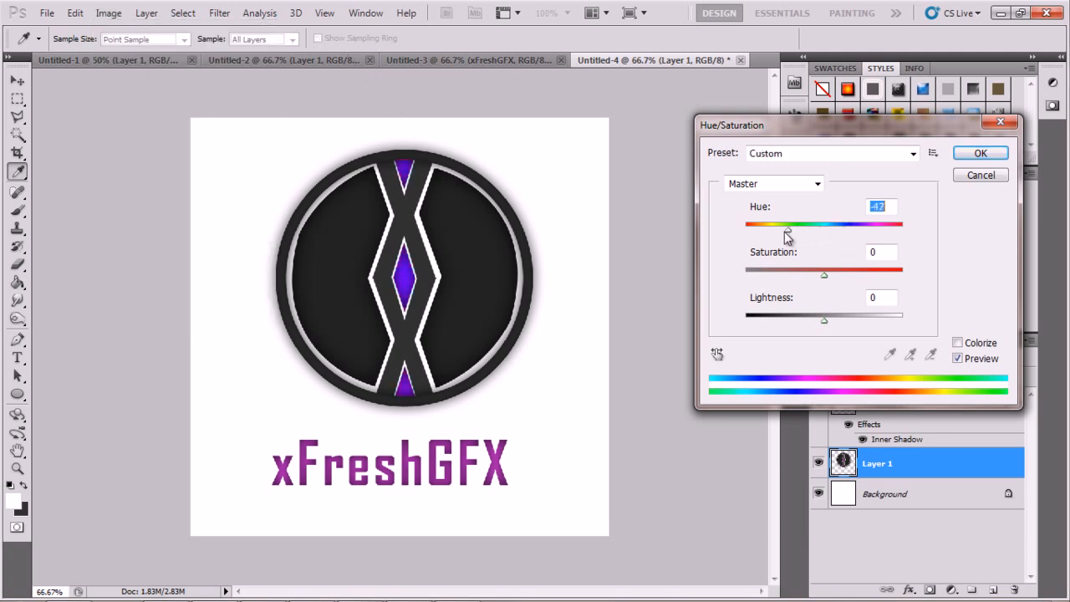
drag(786, 232, 887, 232)
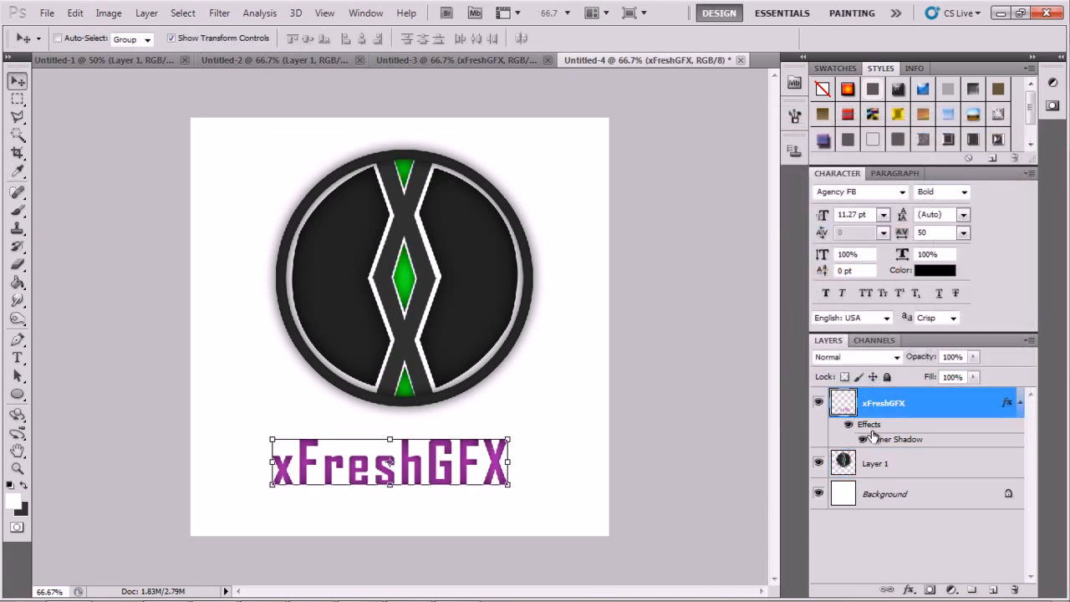
- Check the text layer's effect settings and close them unchanged
double_click(900, 439)
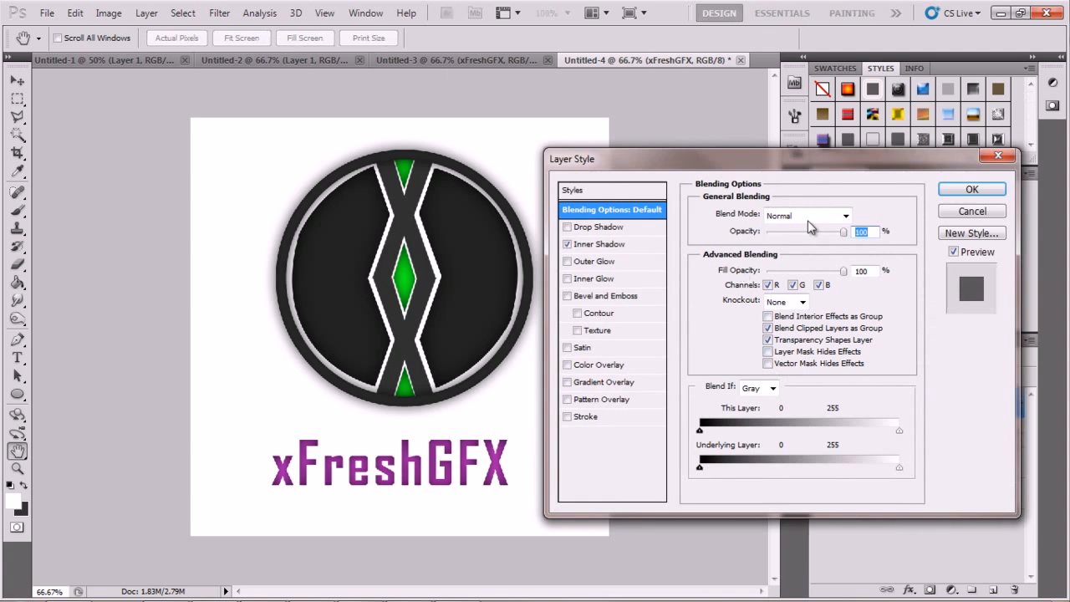
click(972, 188)
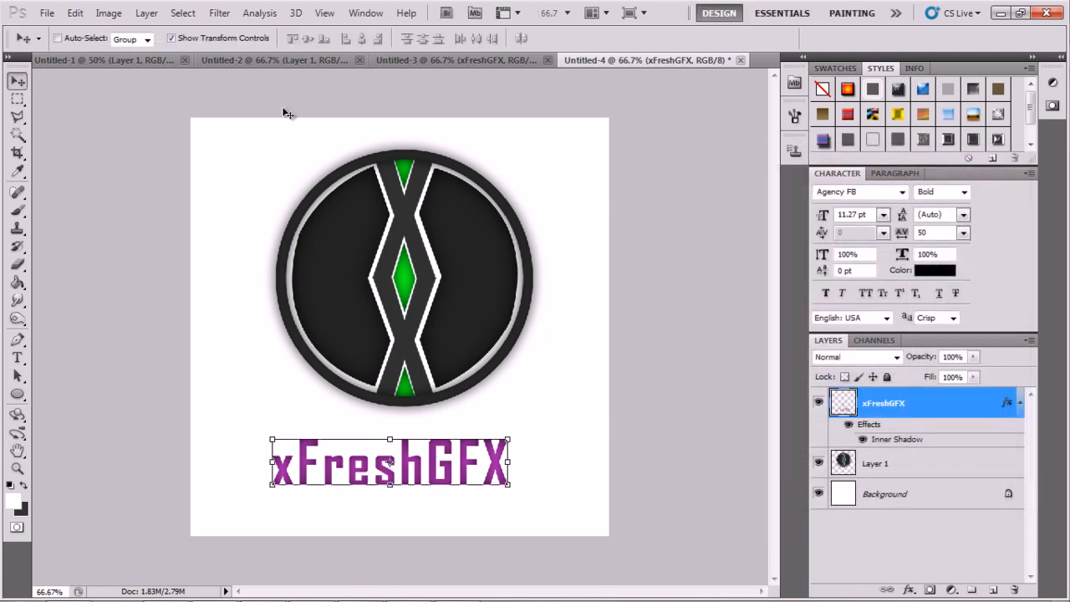
click(108, 13)
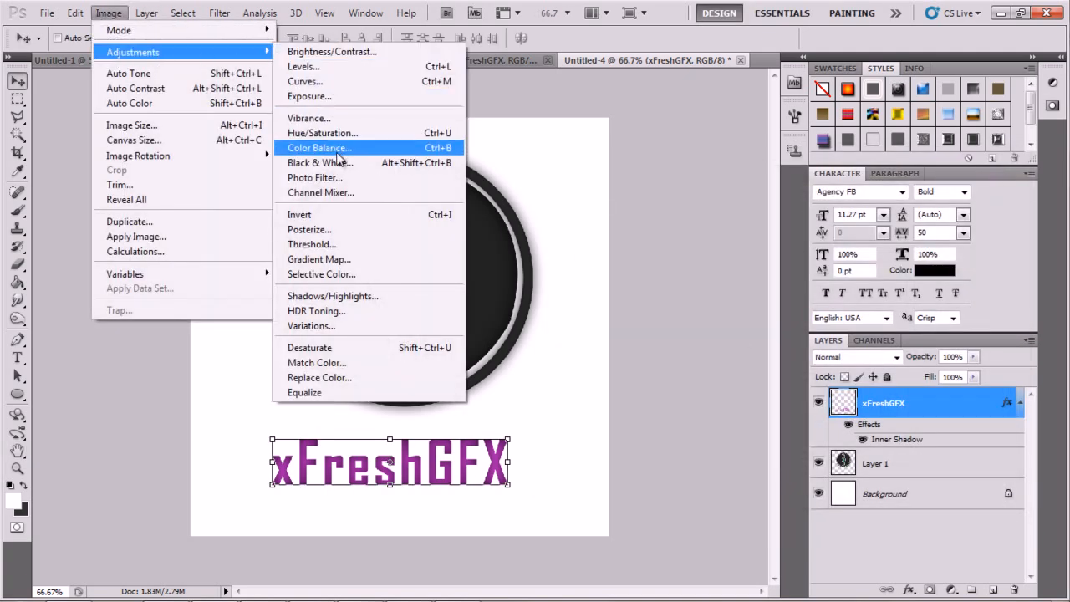
- Colorize the text green with Hue 128 and Saturation 77
click(322, 133)
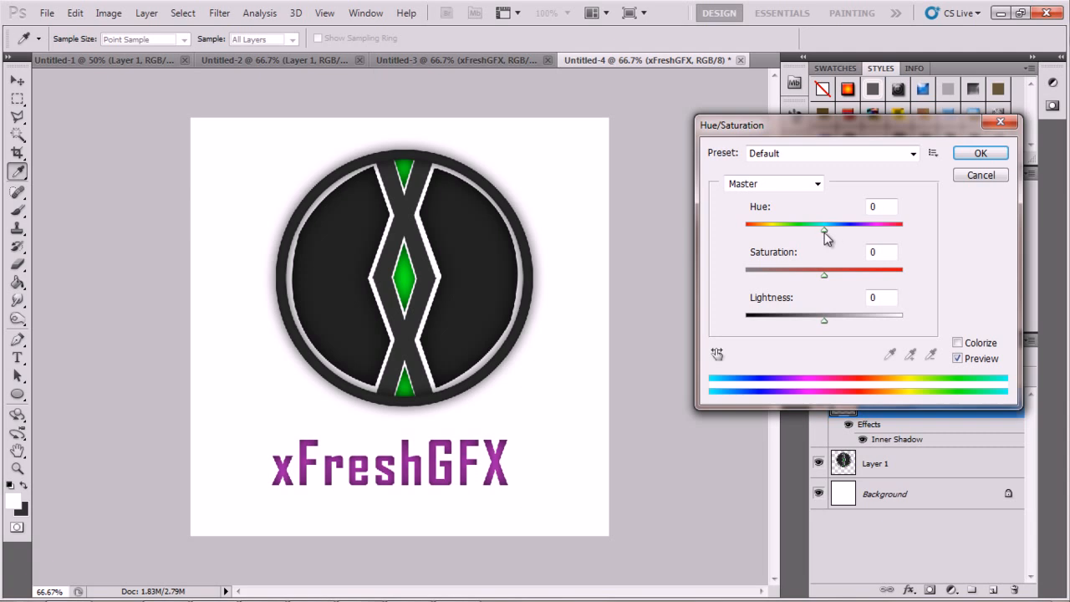
drag(823, 226, 864, 227)
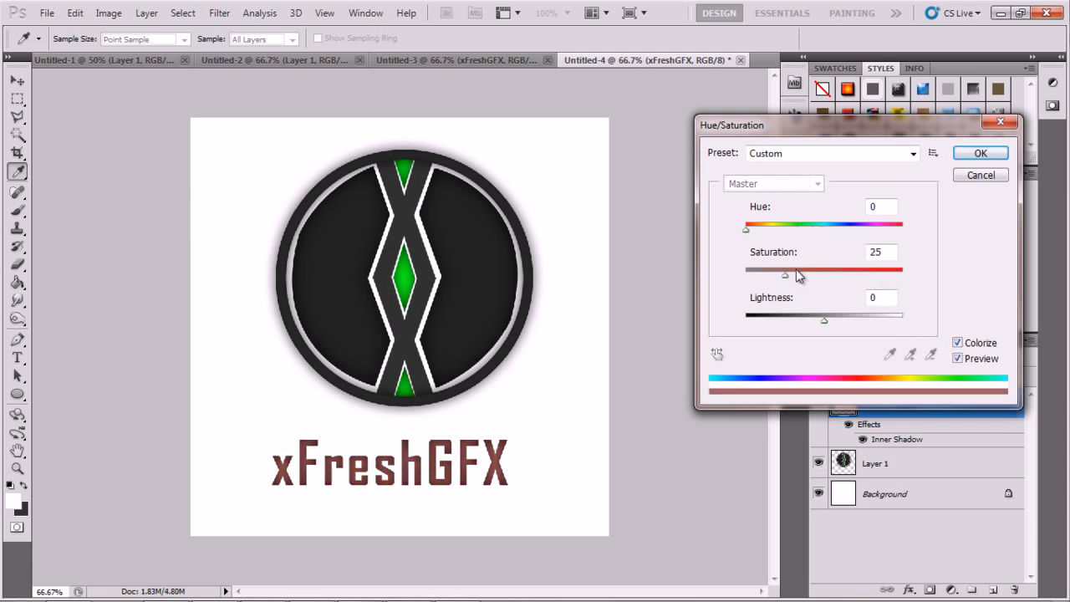
drag(784, 274, 865, 274)
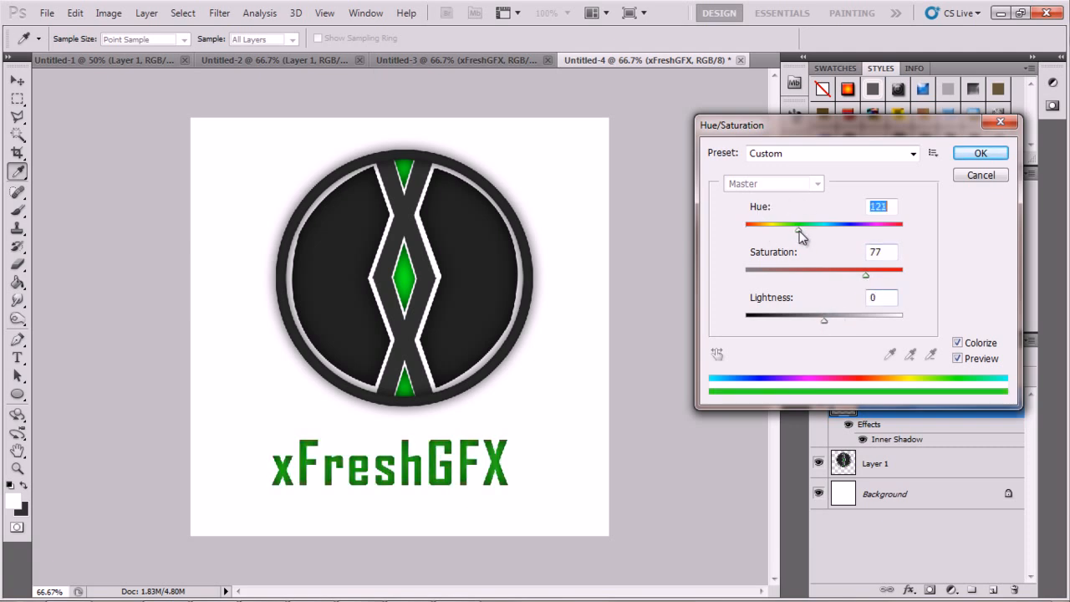
drag(800, 224, 824, 224)
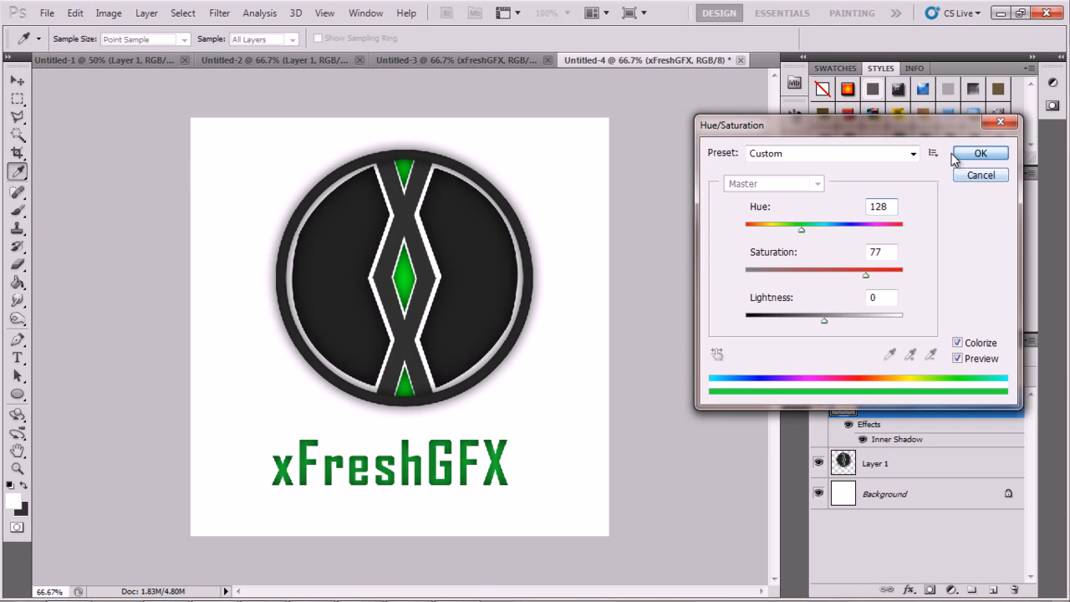
click(981, 153)
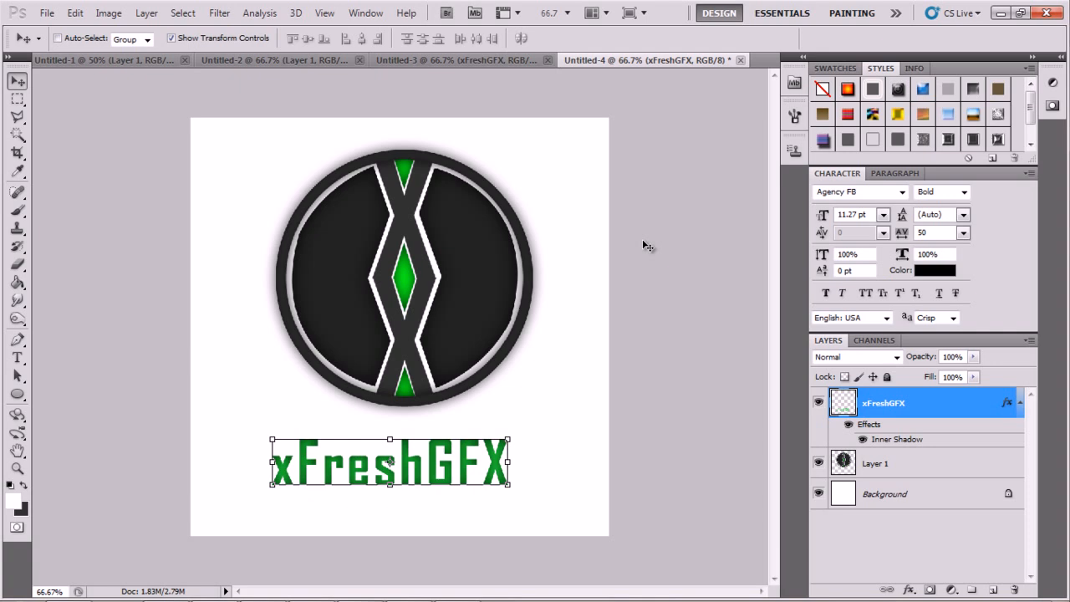
mouse_move(39, 441)
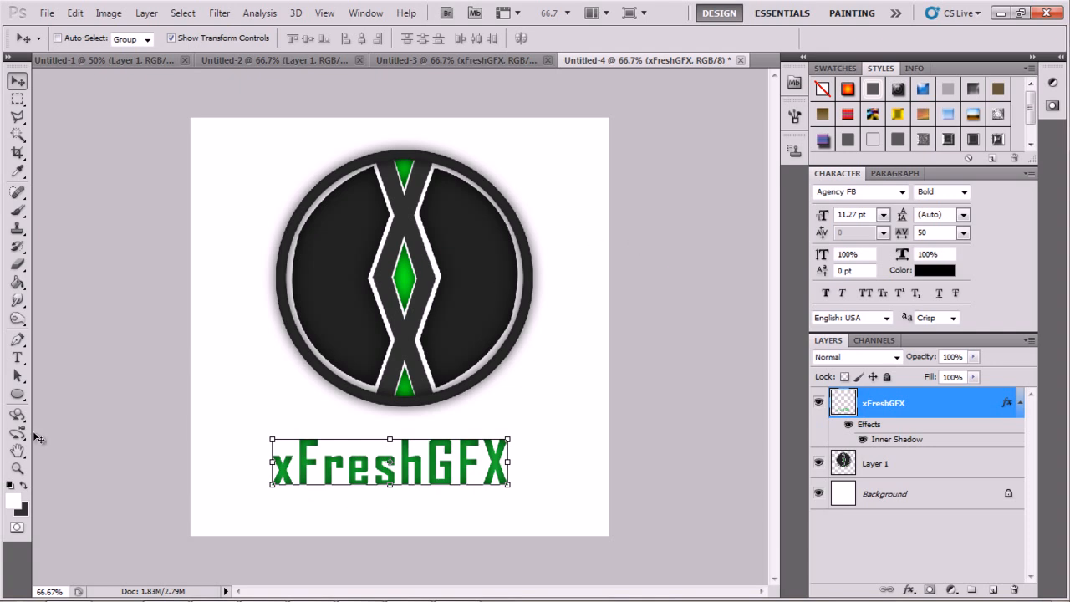